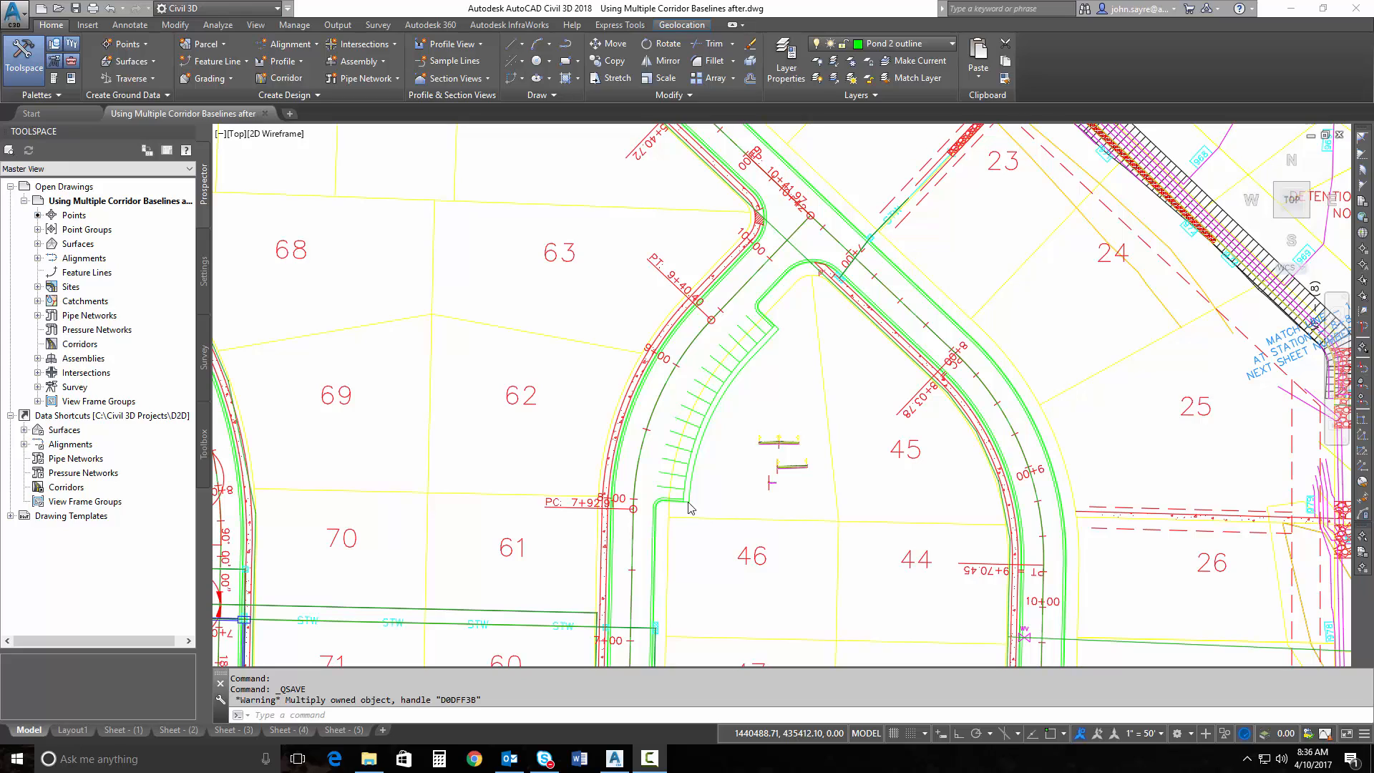
mouse_move(689, 456)
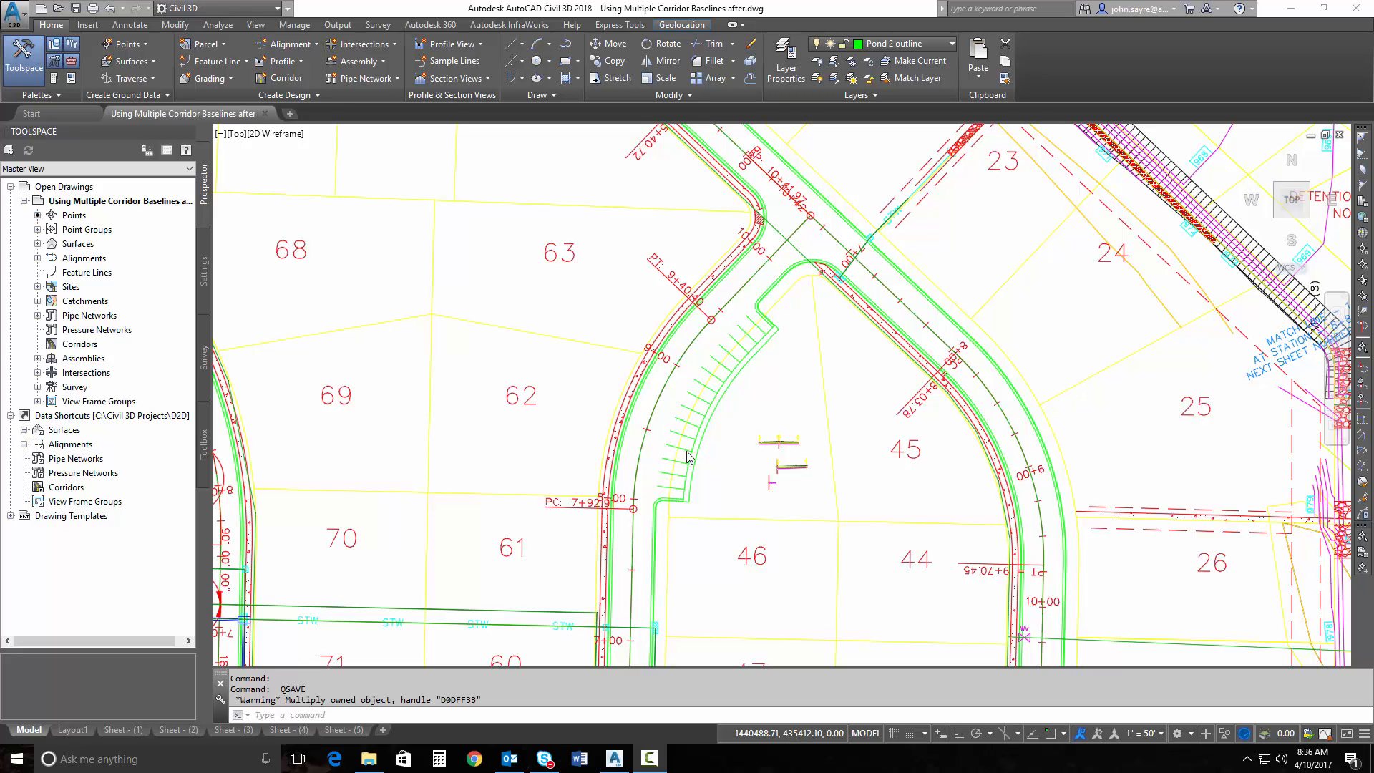
mouse_move(699, 337)
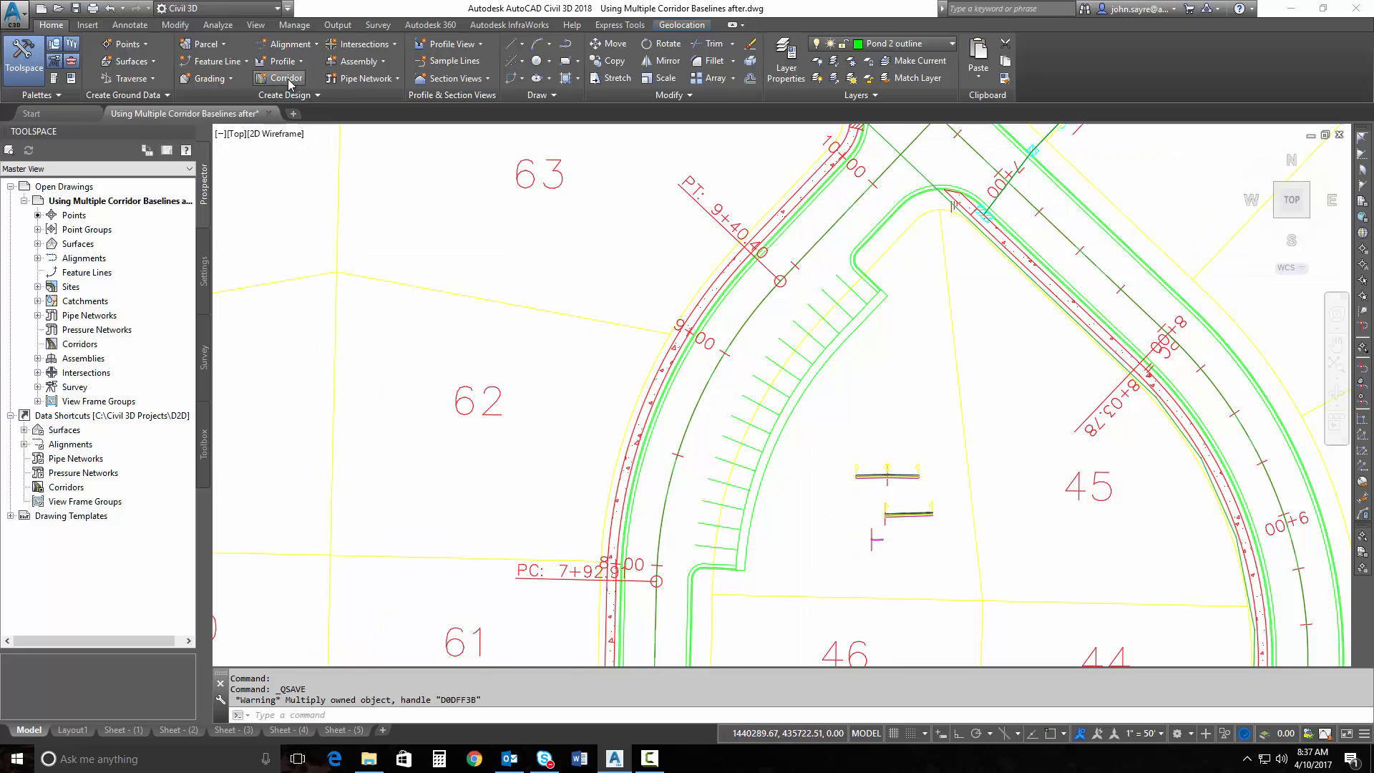
Create 'road b corridor' on ROAD B with profile FGC, main lanes demo assembly, no target surface.
click(282, 78)
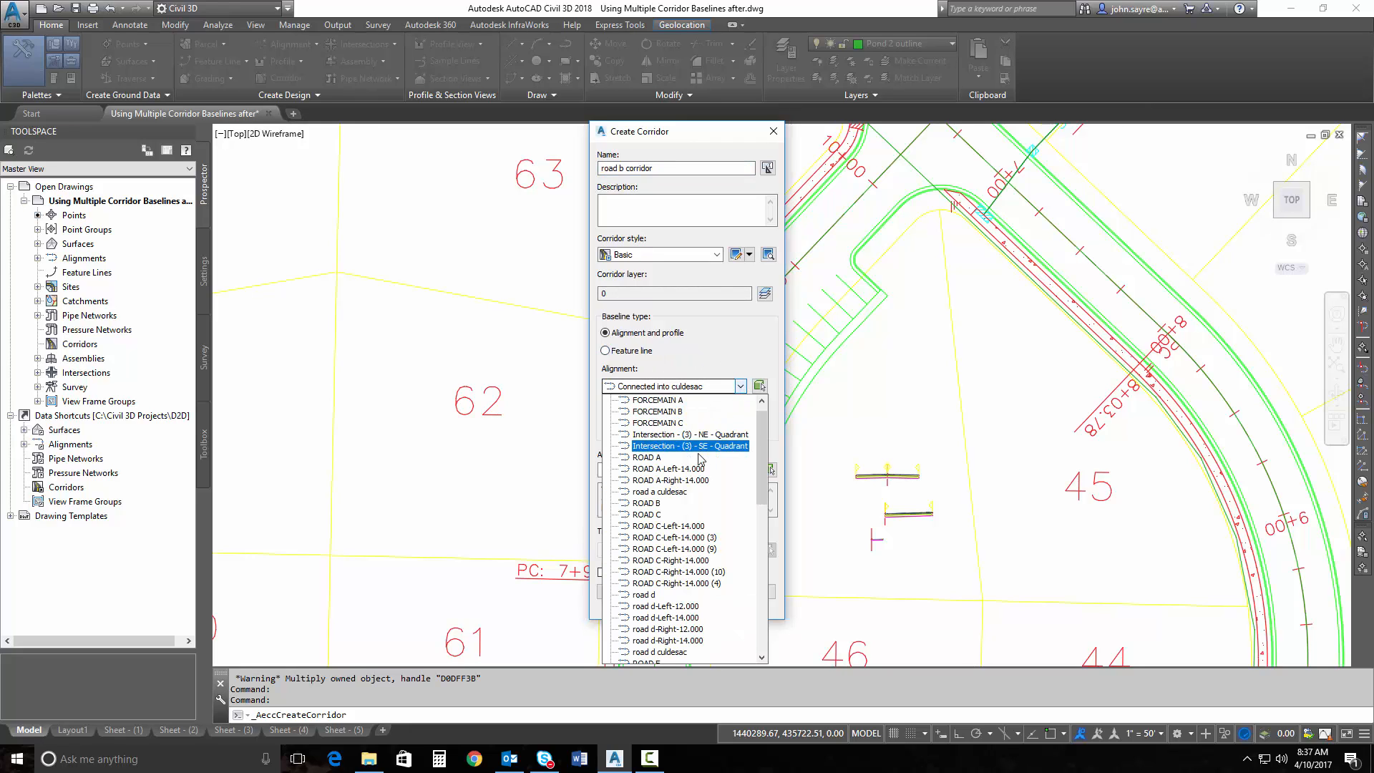
click(646, 502)
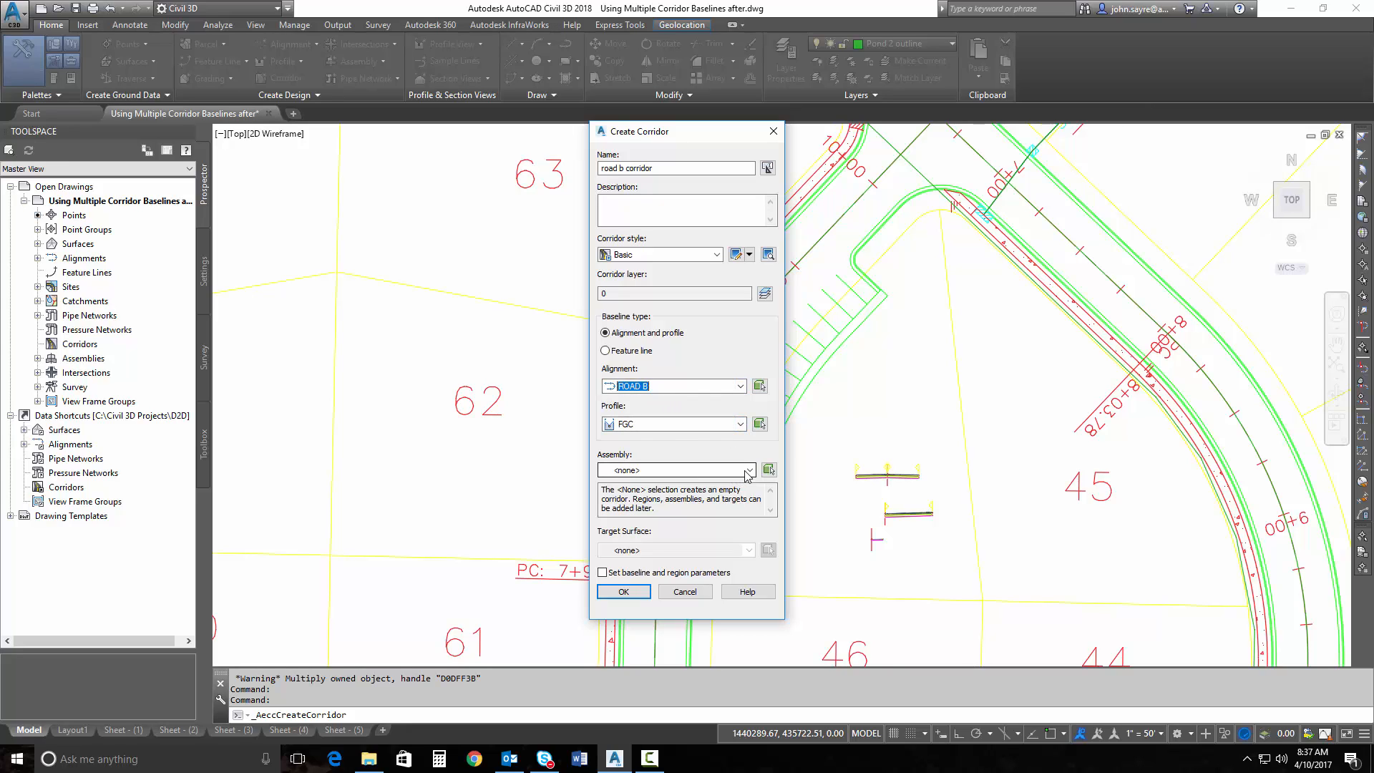
click(747, 470)
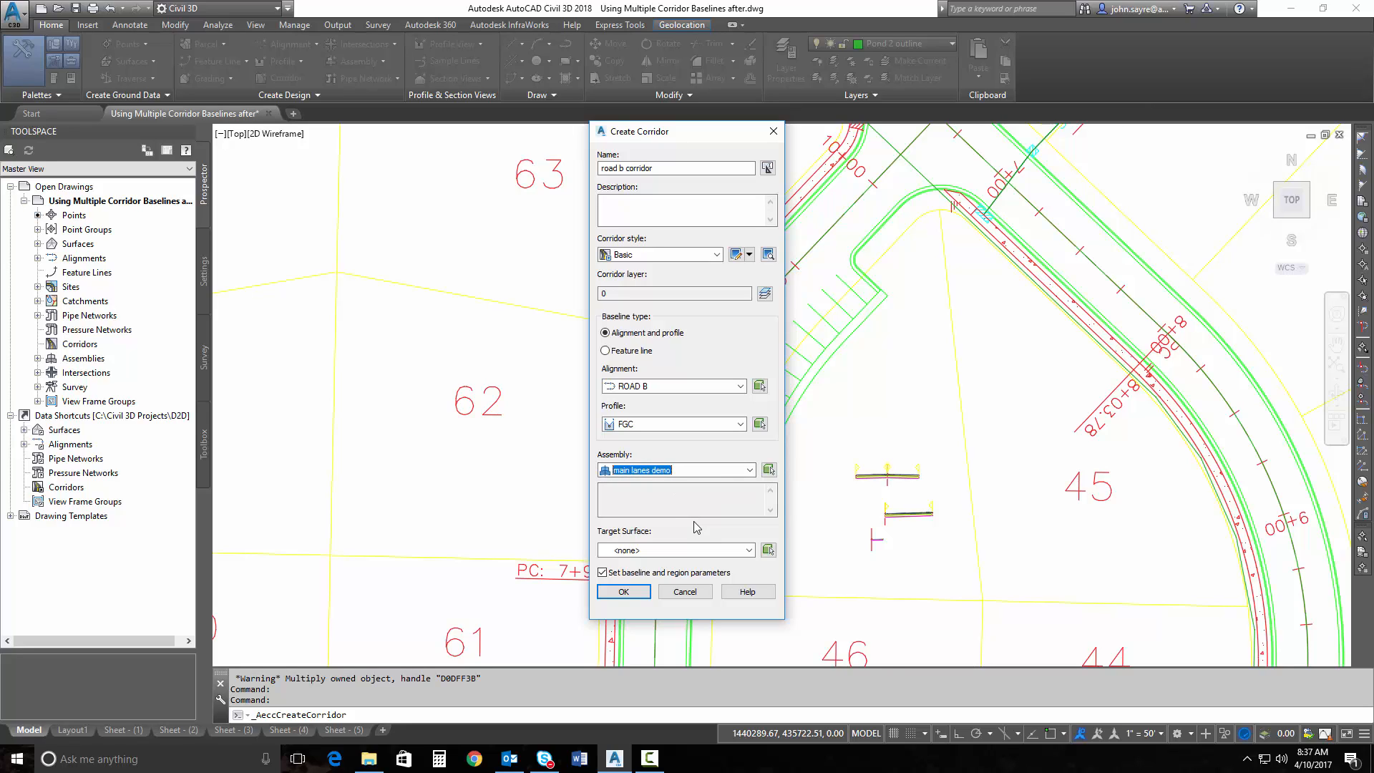
click(675, 549)
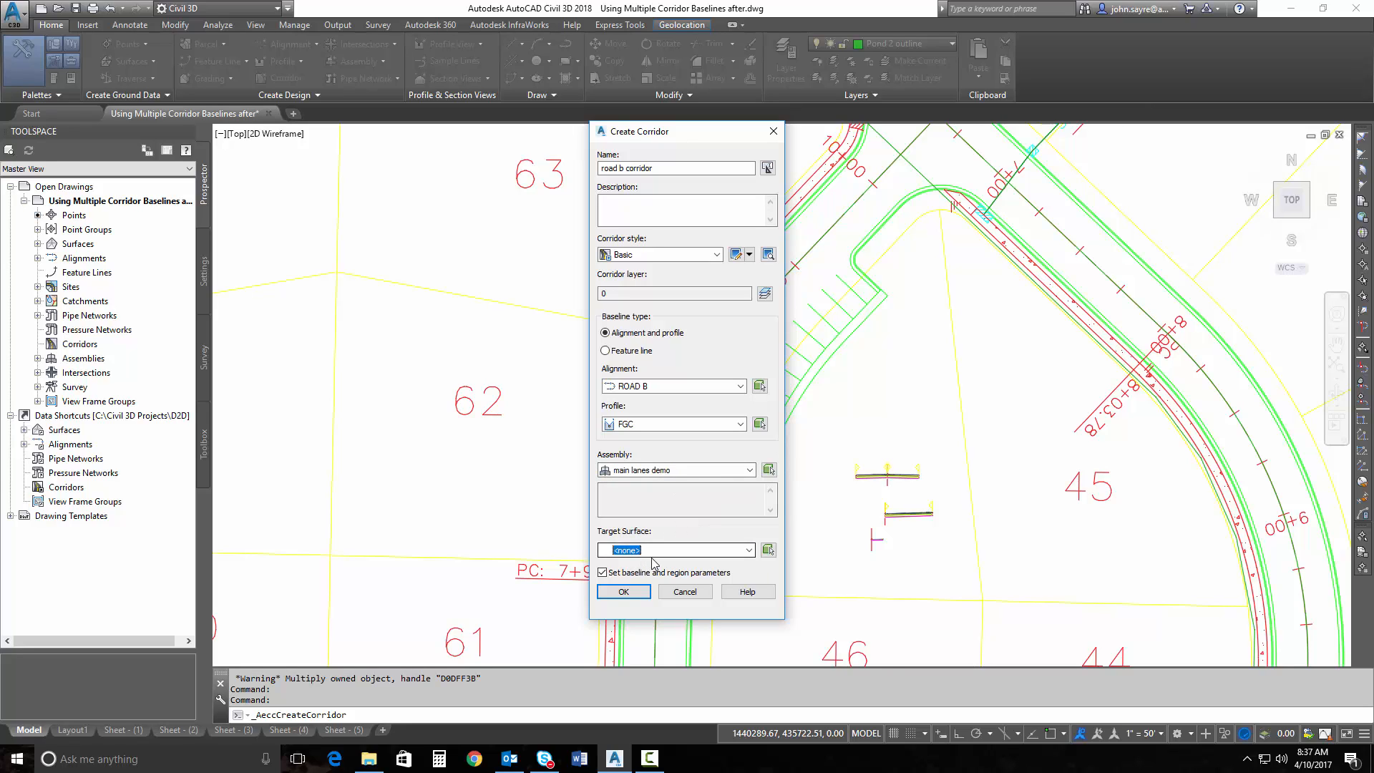
click(602, 572)
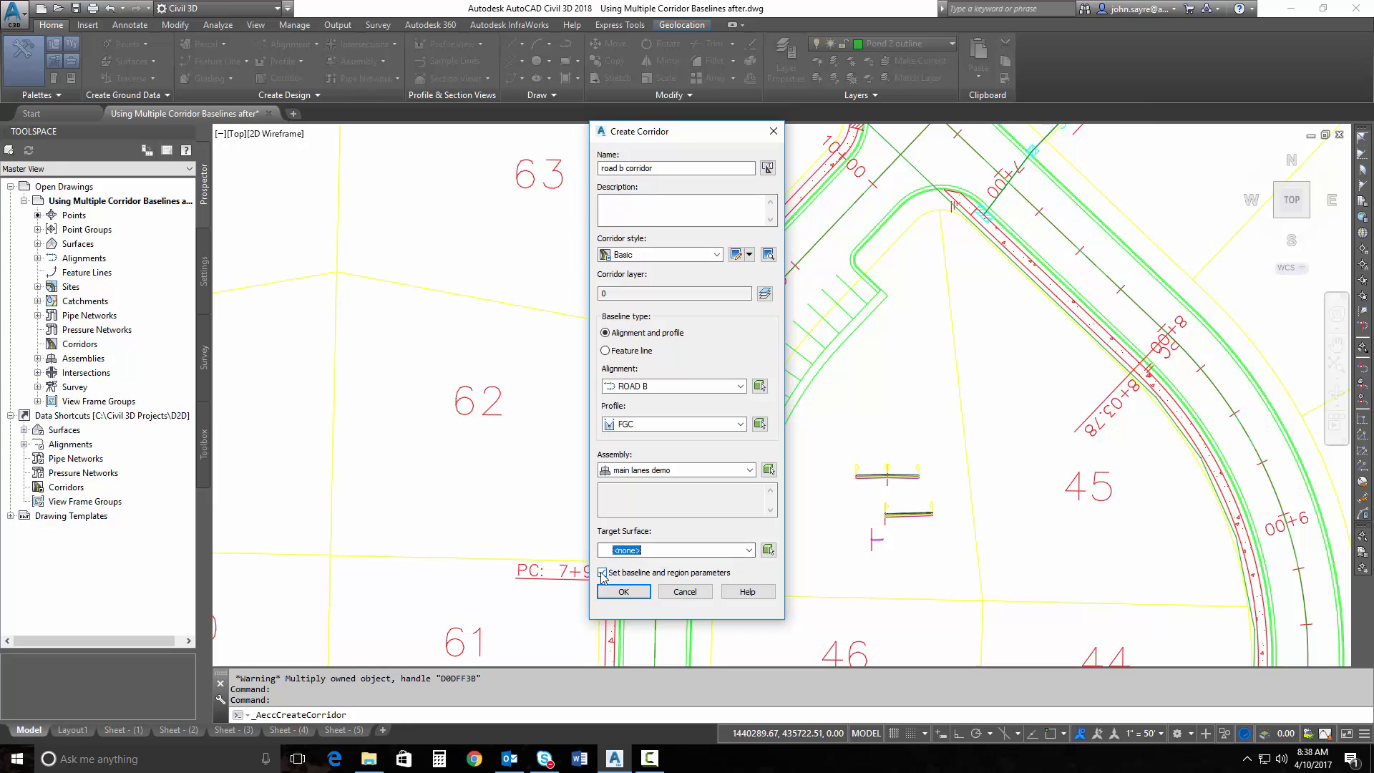
click(623, 592)
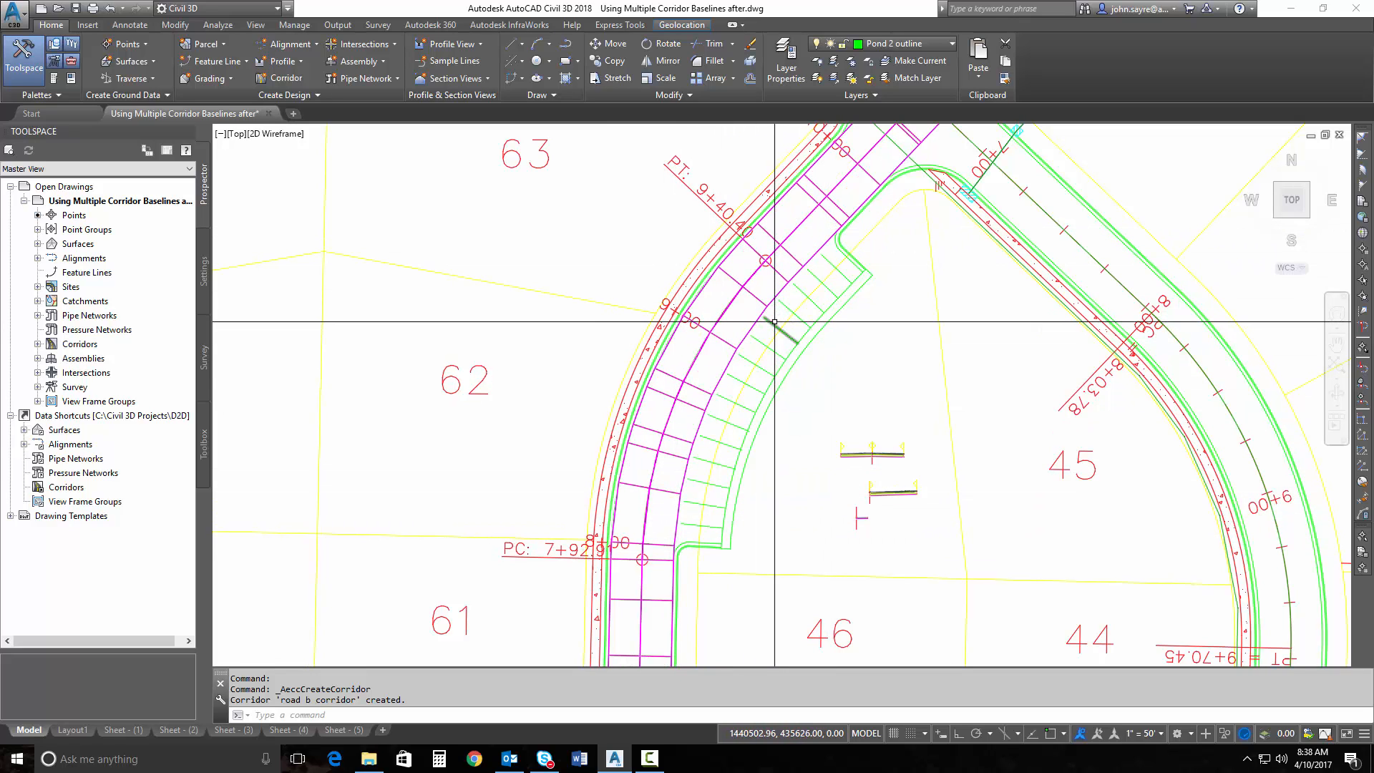
mouse_move(780, 337)
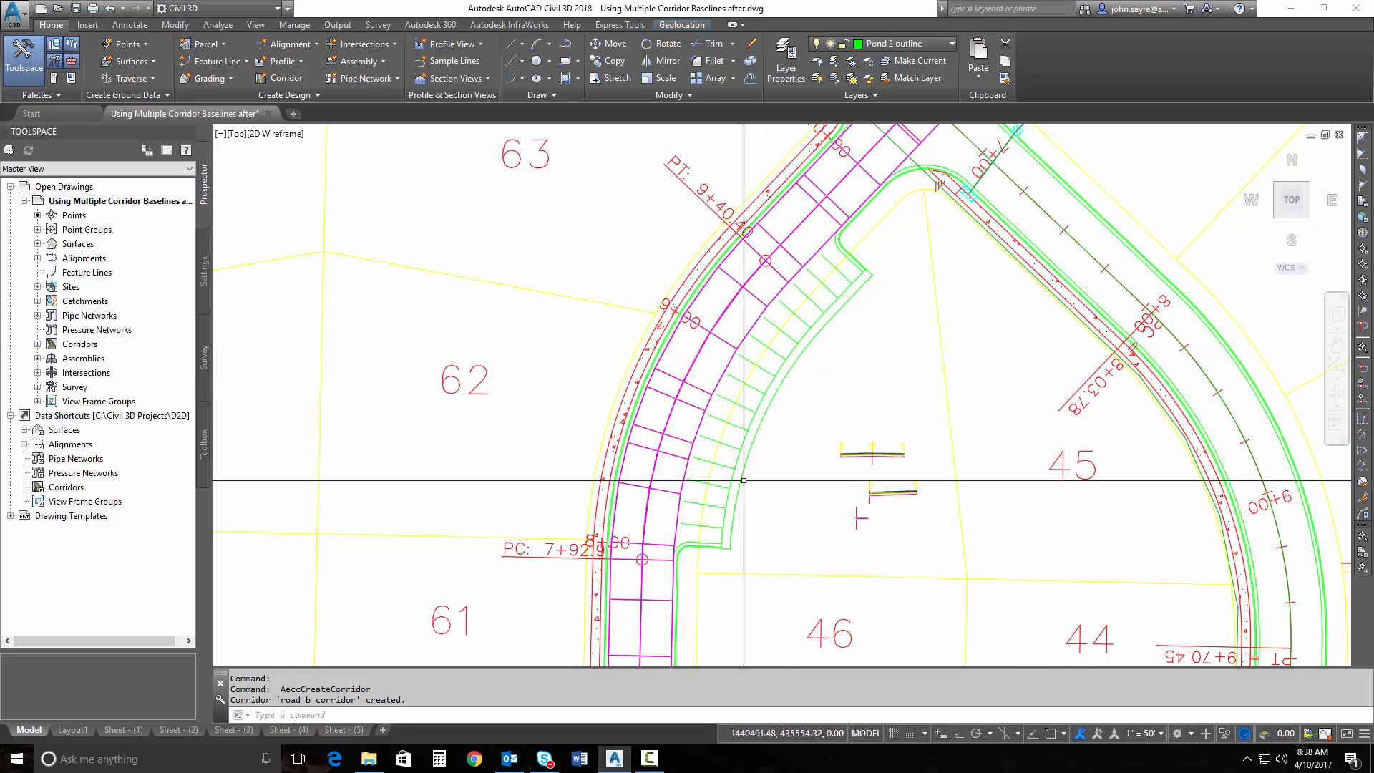
Right-click the road b corridor to list its region modification options.
right_click(692, 412)
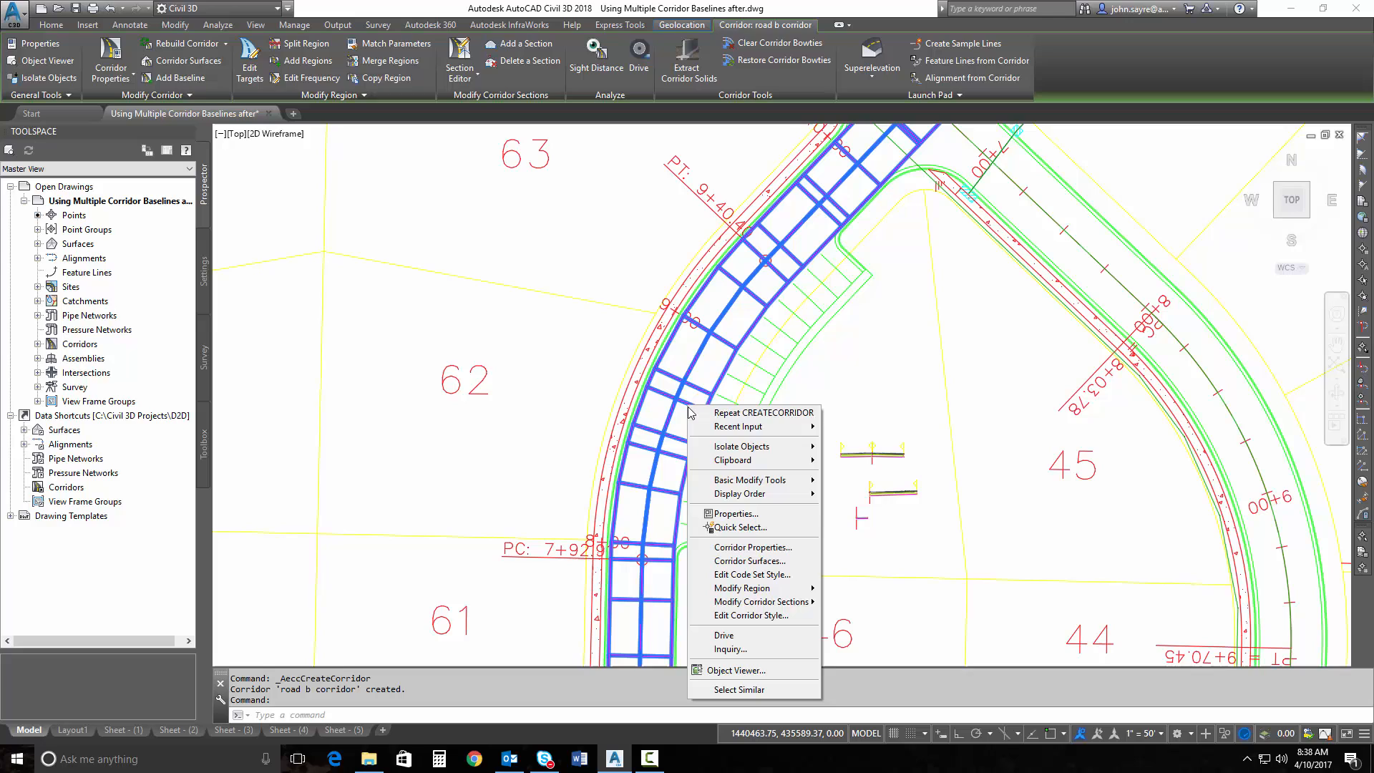
mouse_move(752, 574)
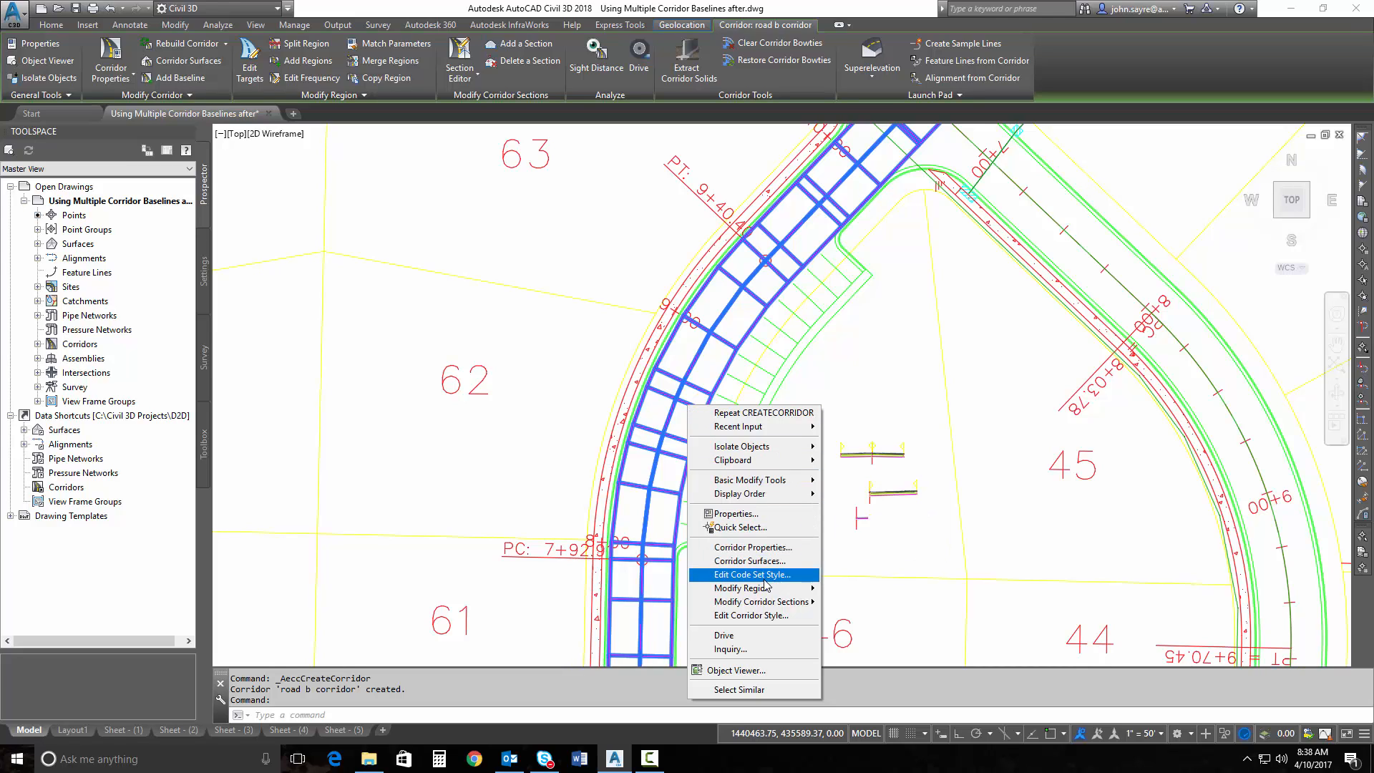
mouse_move(744, 588)
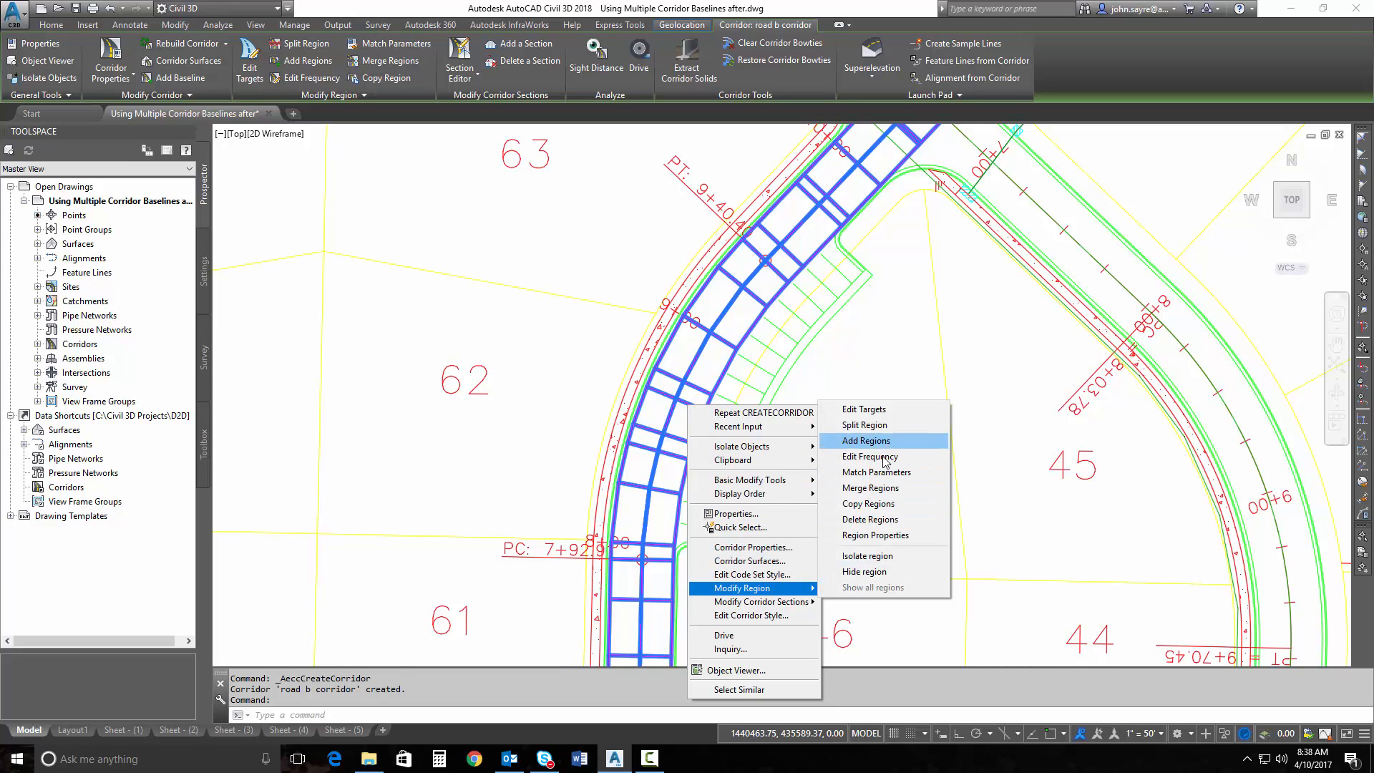
Set the assembly frequency along tangents and curve increment to 5.00'.
click(870, 455)
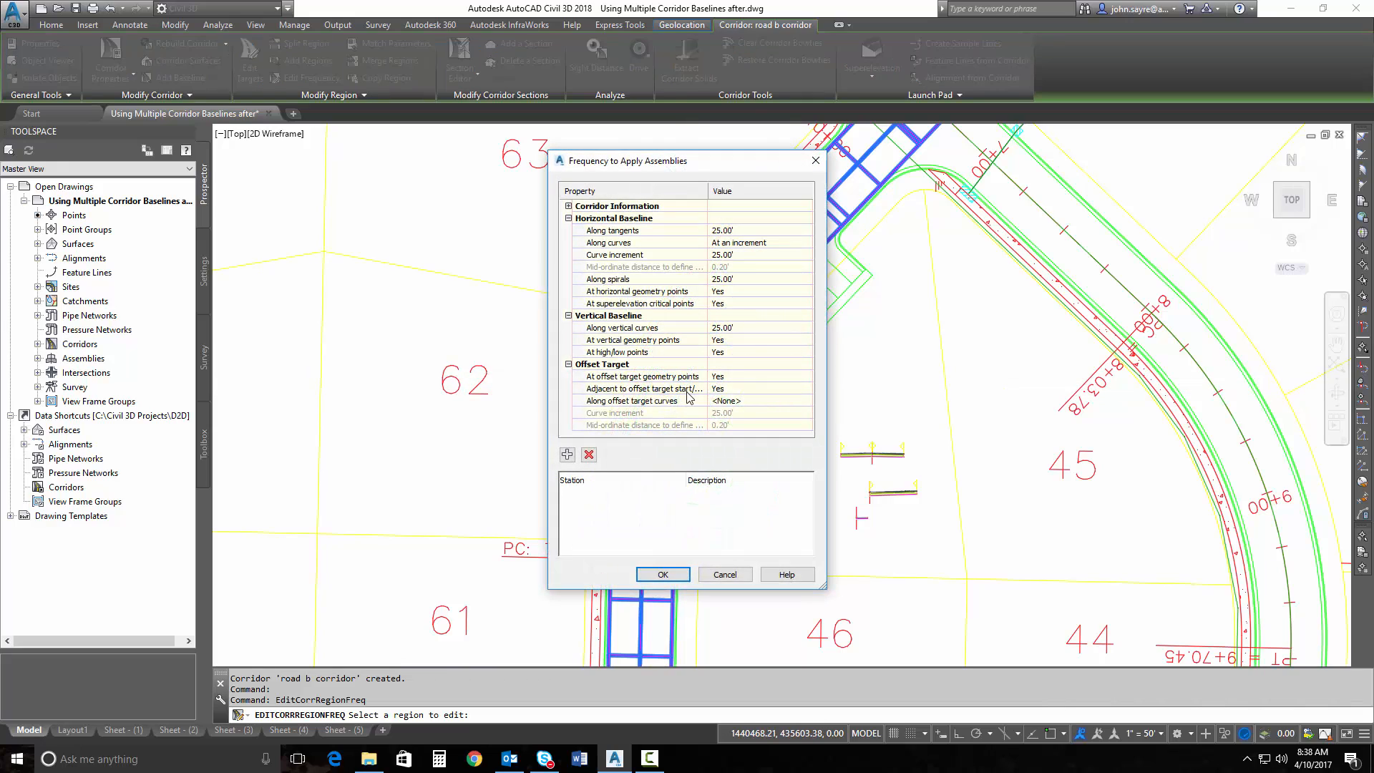
click(758, 230)
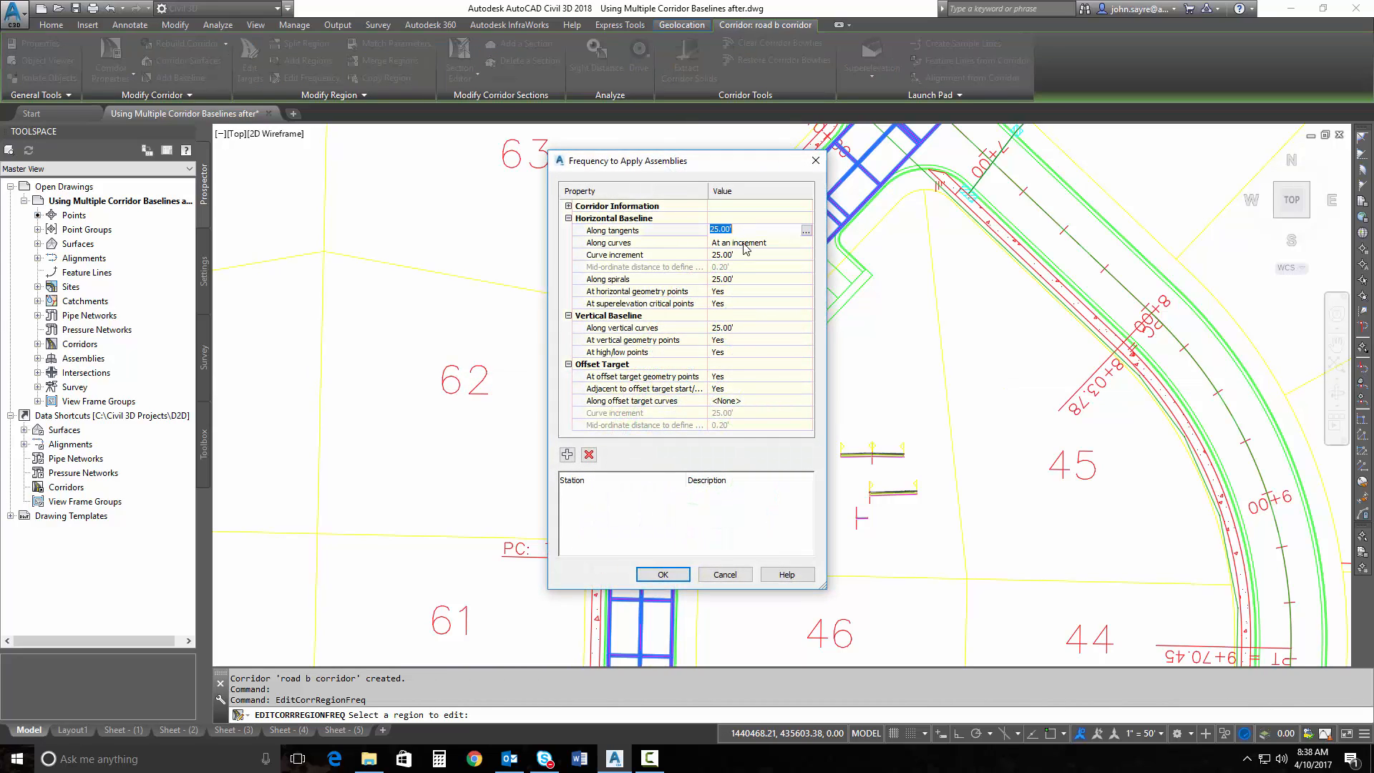
text(5)
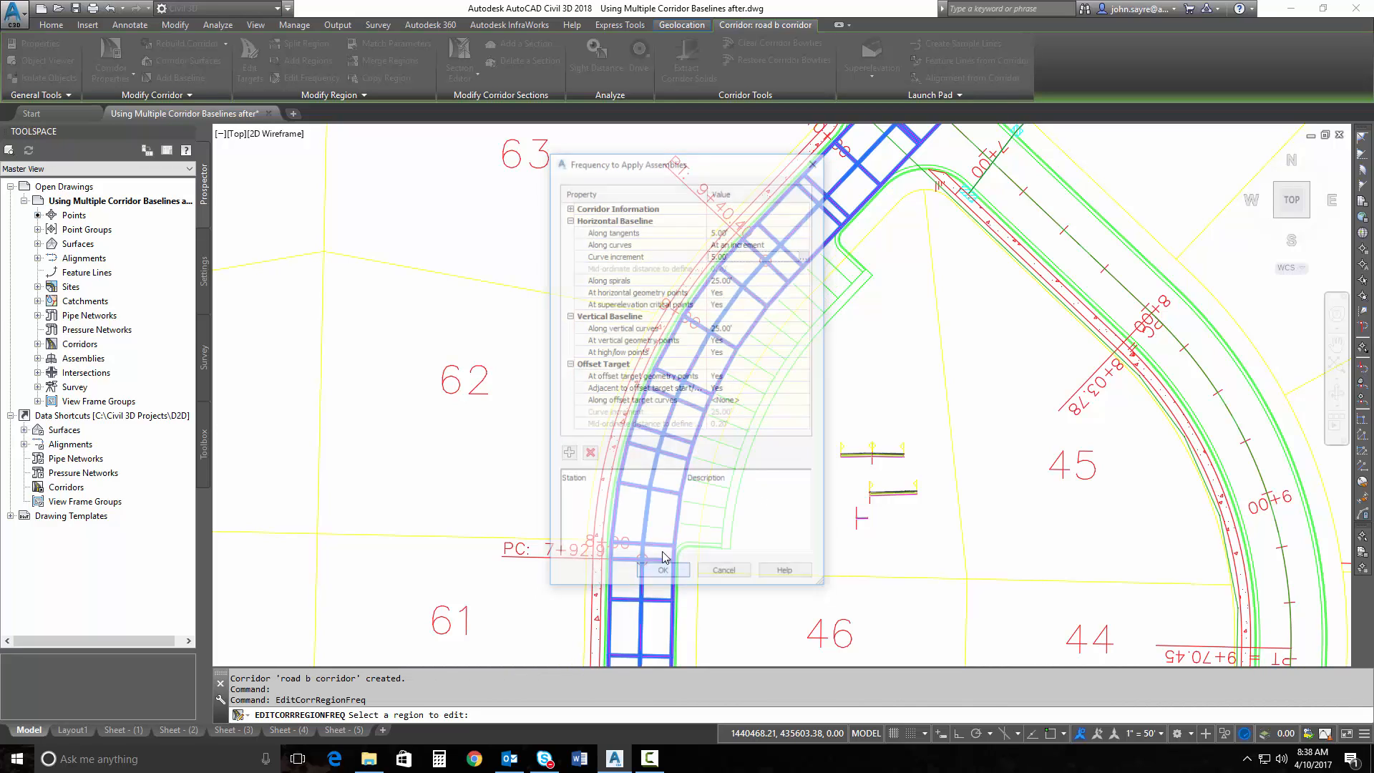
click(723, 570)
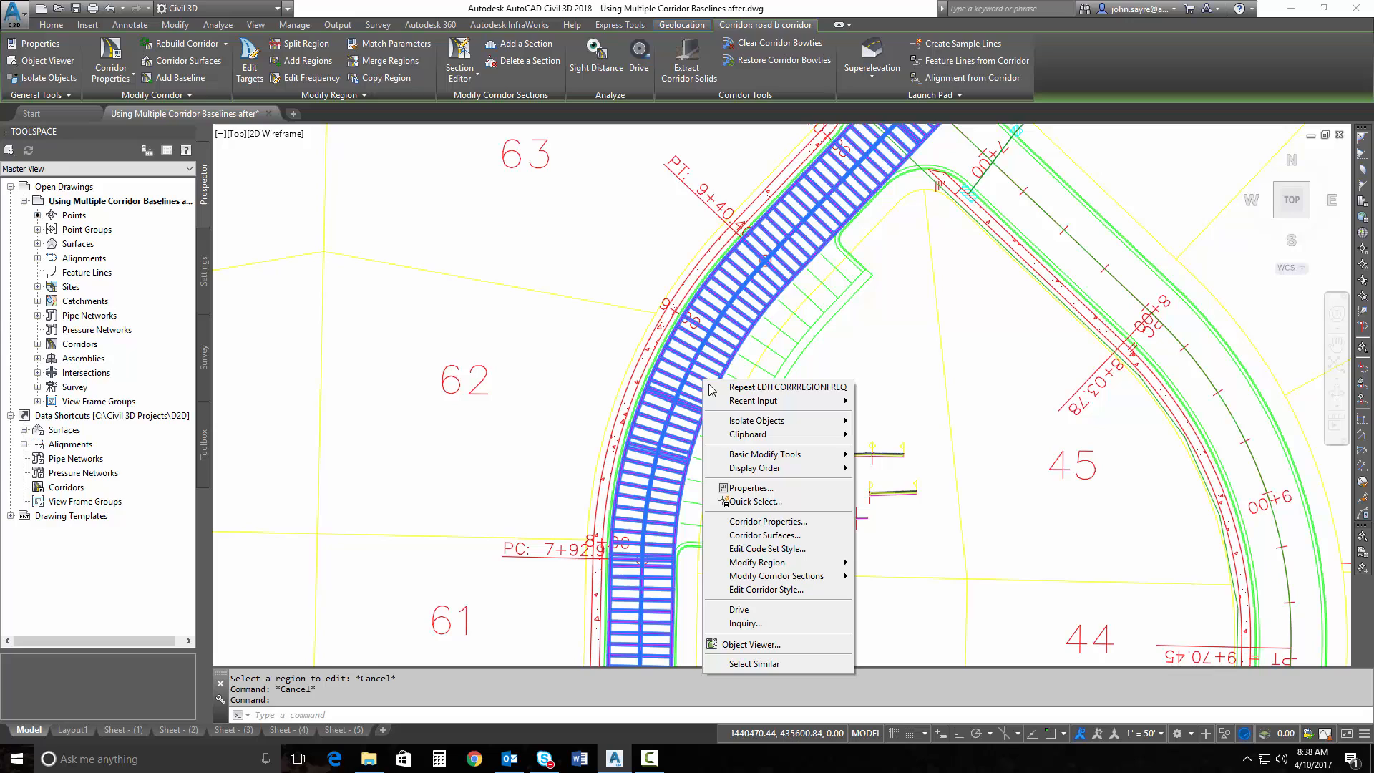
mouse_move(756, 562)
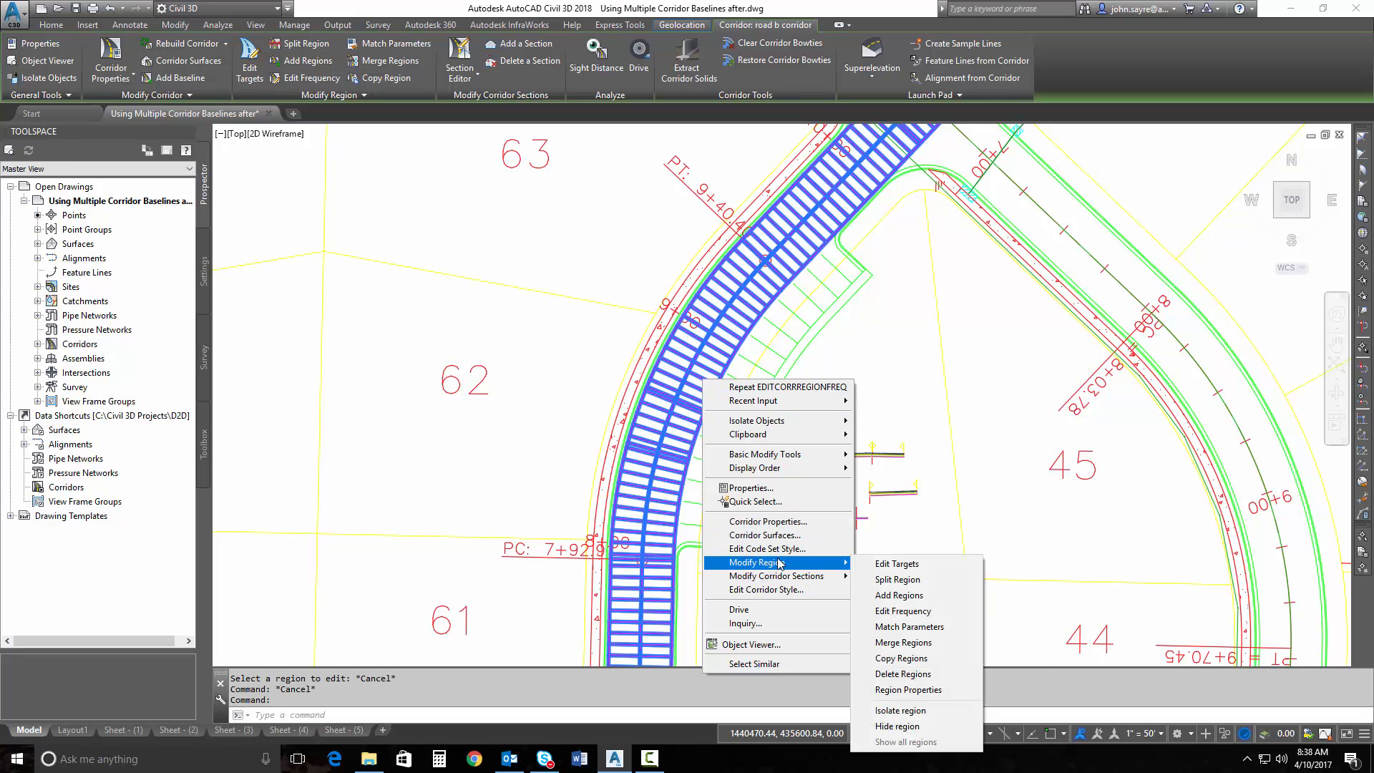
Run Split Region on road b corridor and pick the corridor region to split.
click(897, 579)
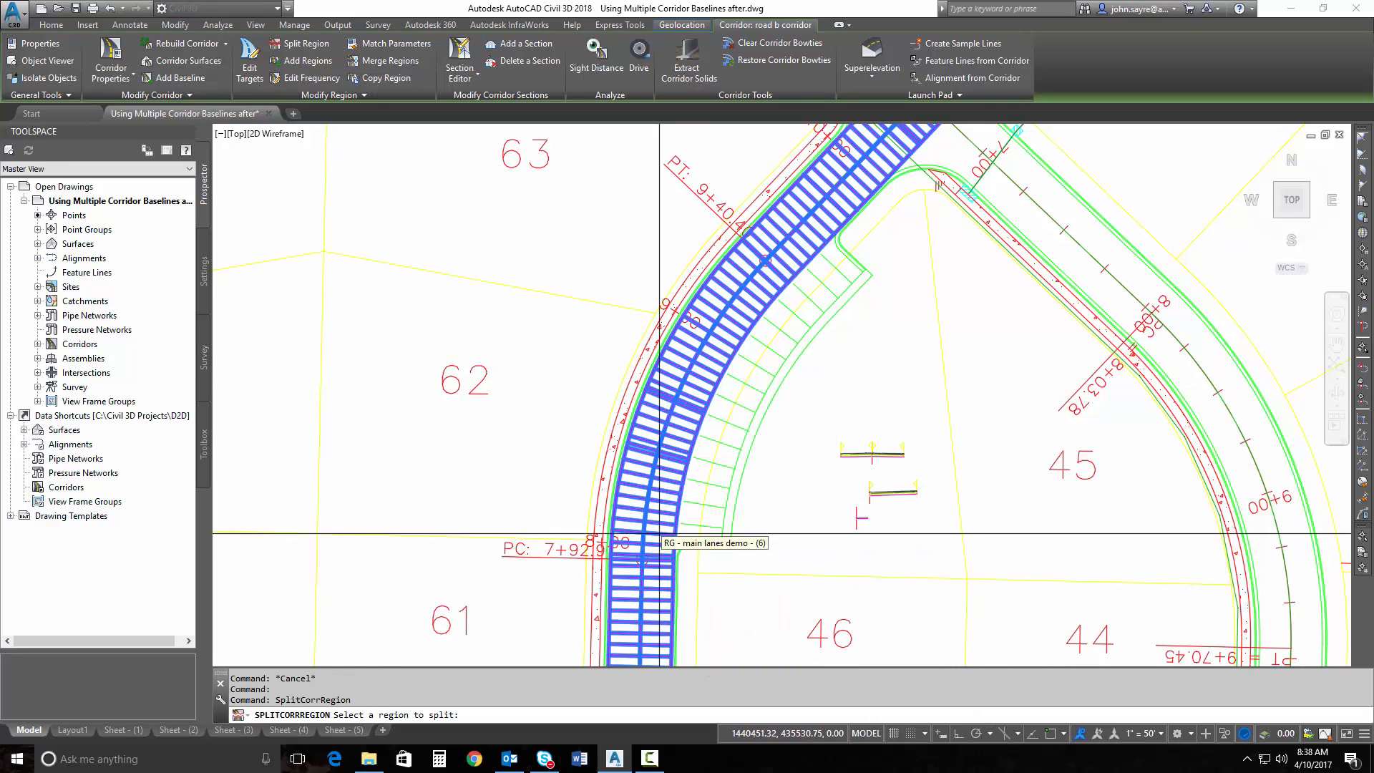
click(640, 561)
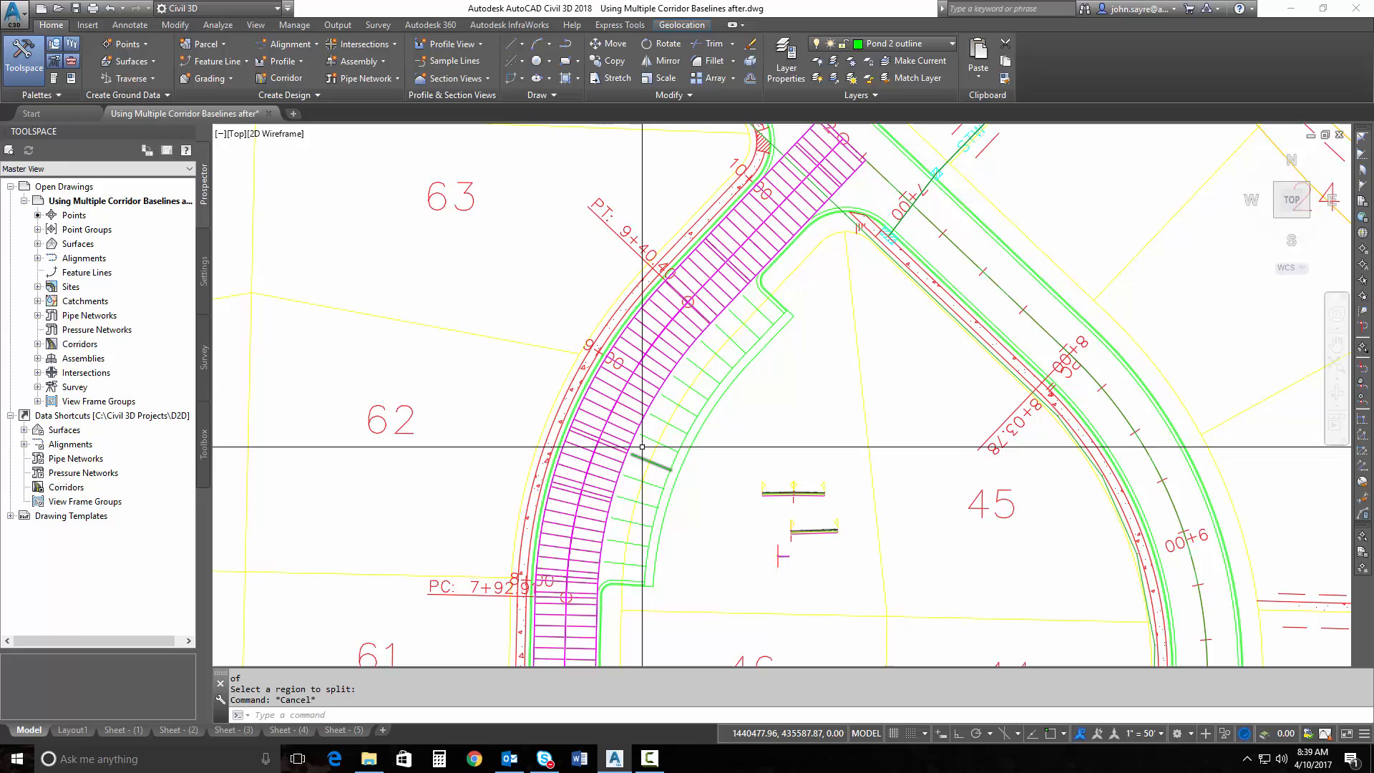
mouse_move(653, 425)
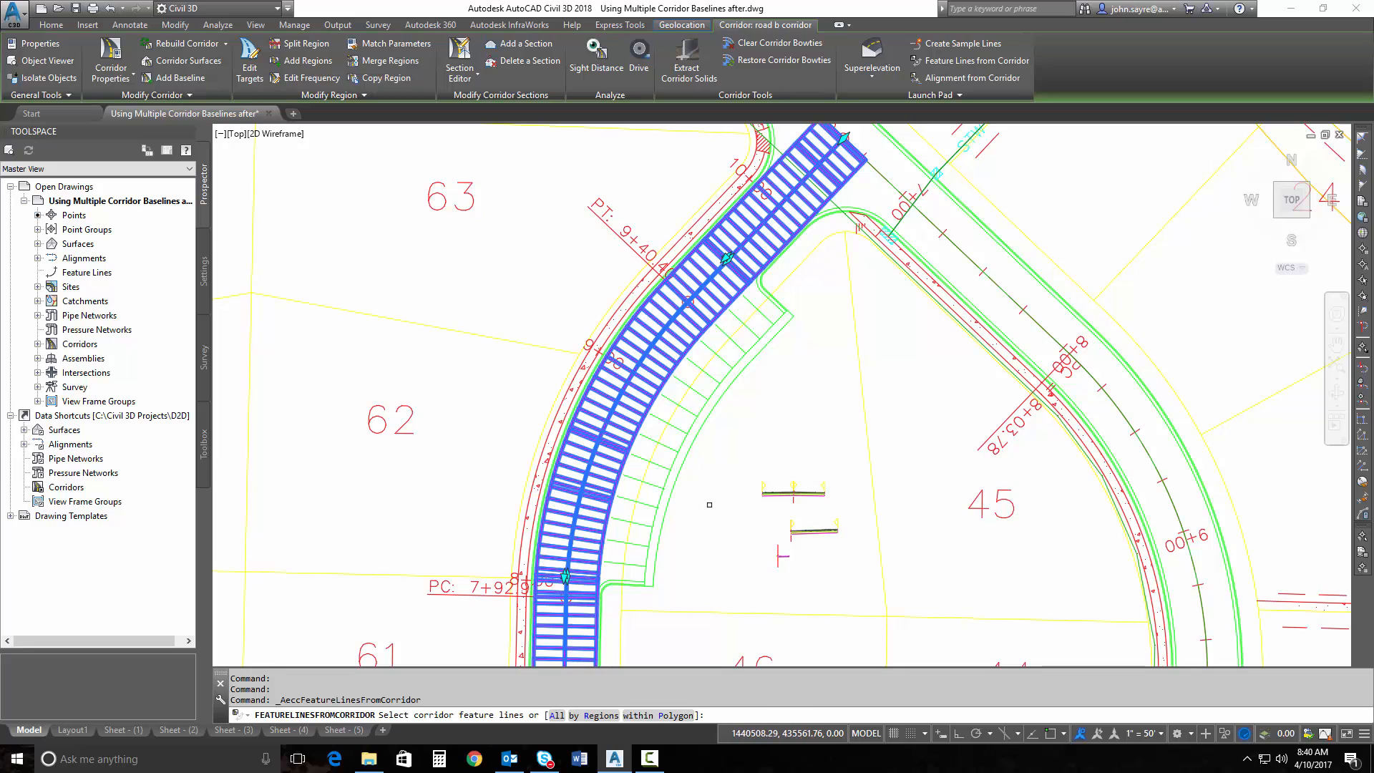
Use the Regions option and pick region RG - main lanes demo - (6) [Copy].
text(r)
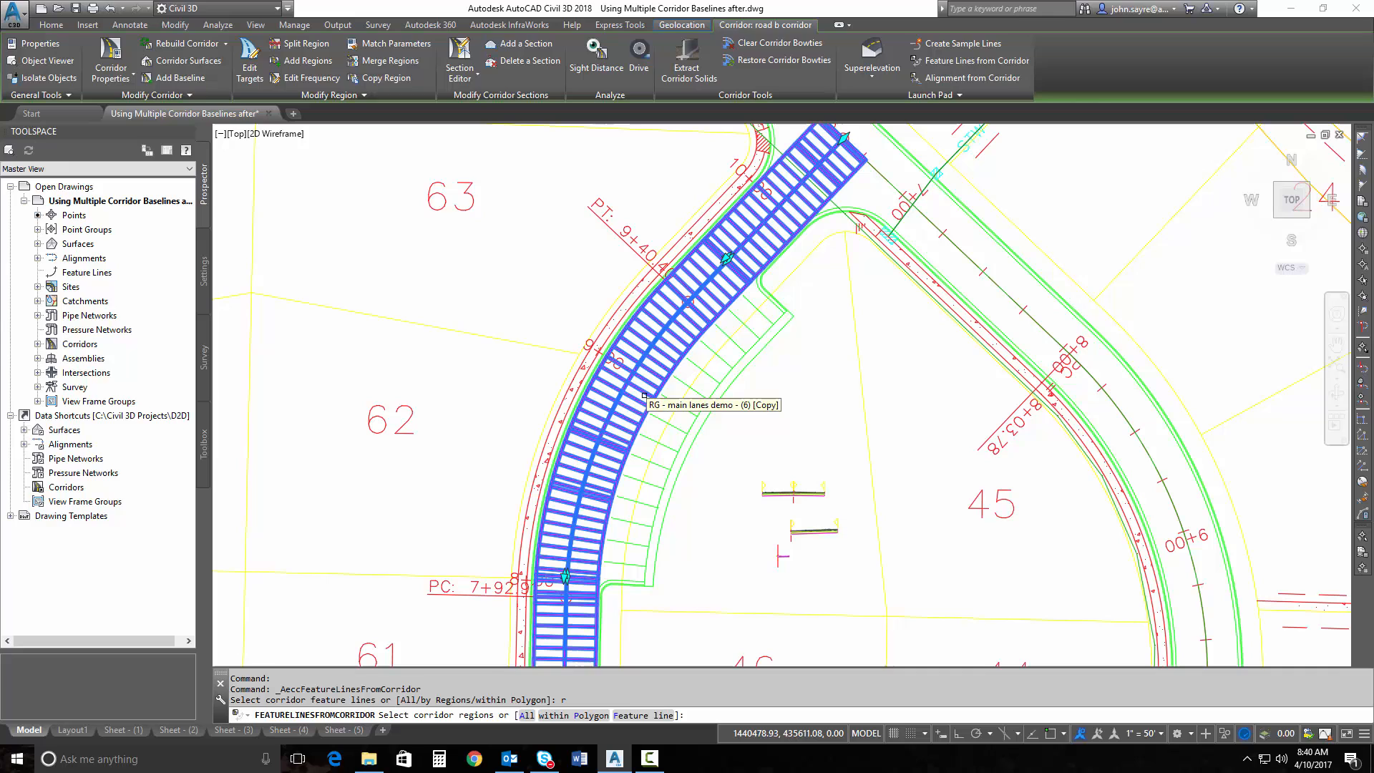
click(668, 451)
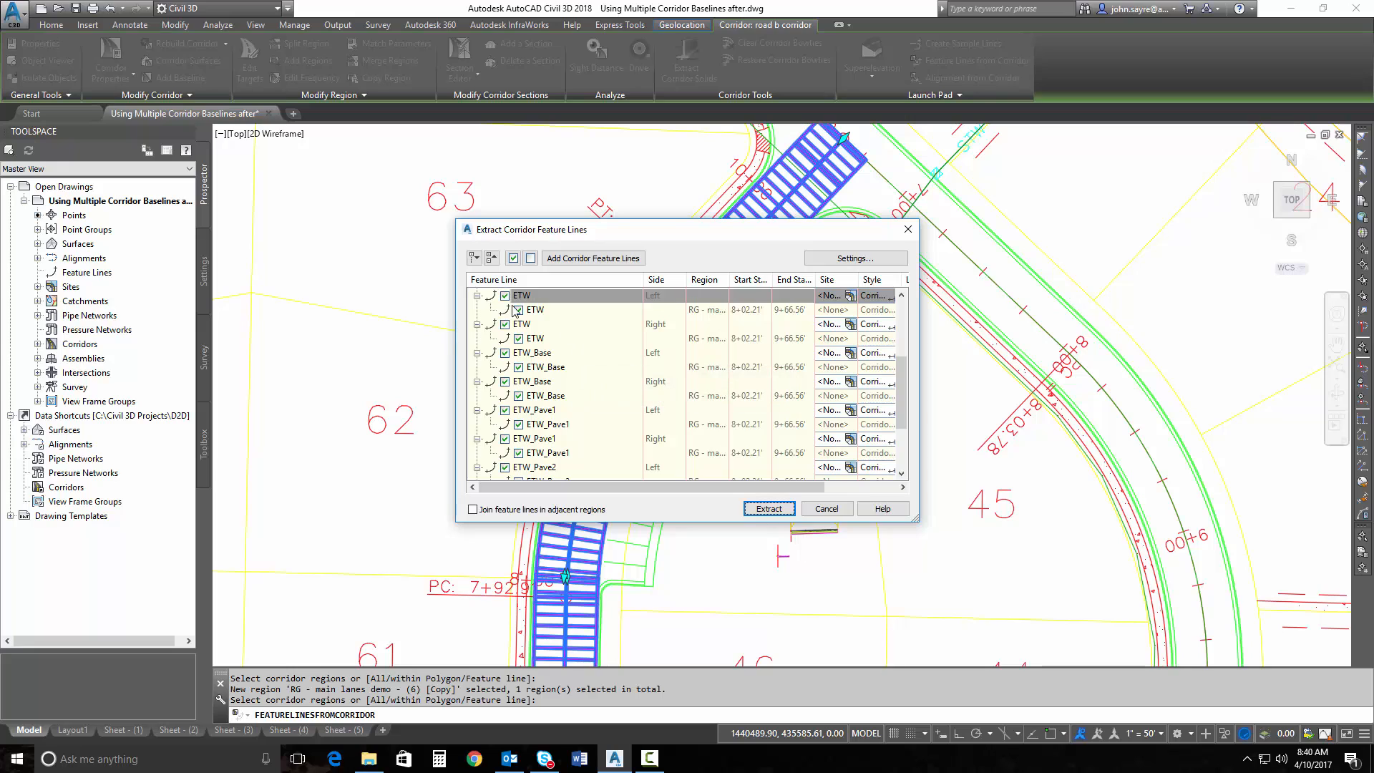
Clear all feature lines, check only the right-side ETW, and extract it.
click(529, 258)
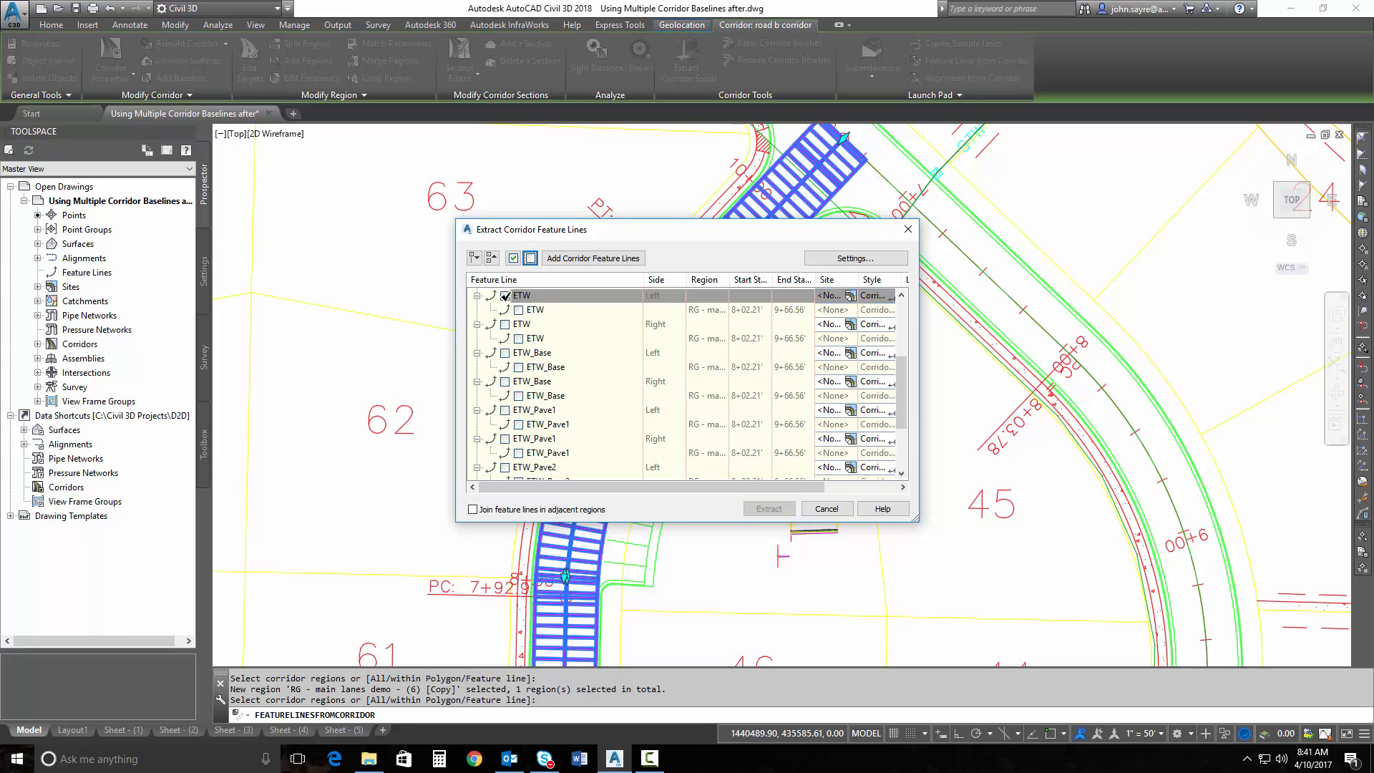
click(506, 296)
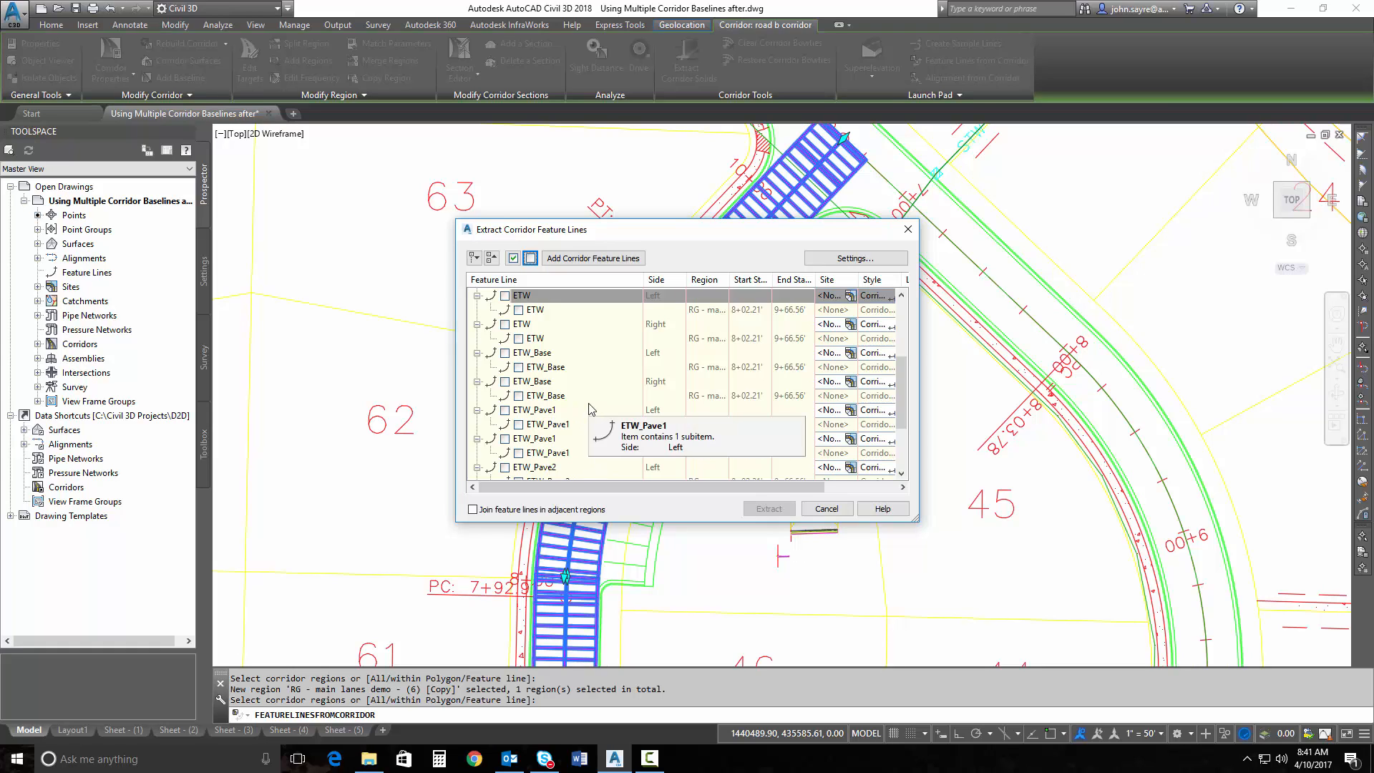
mouse_move(804, 400)
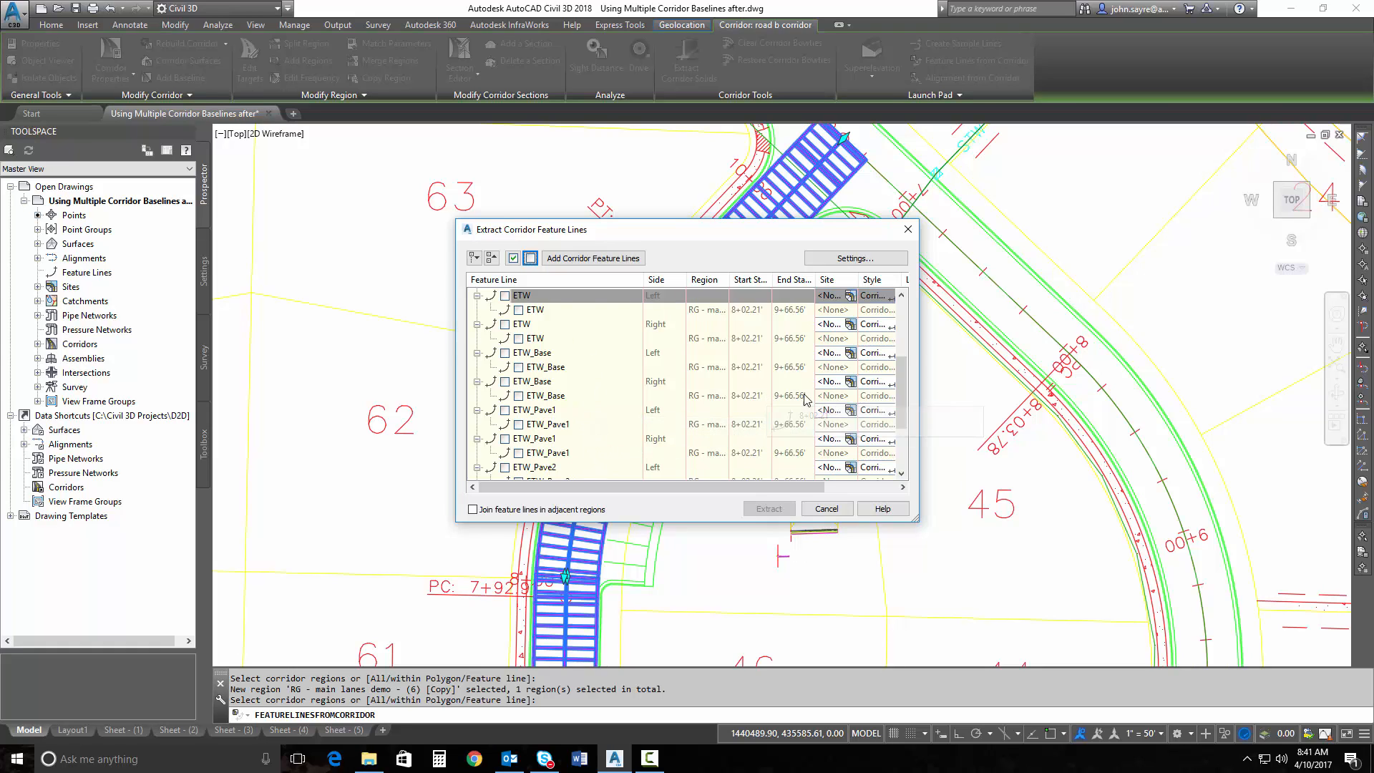
click(507, 324)
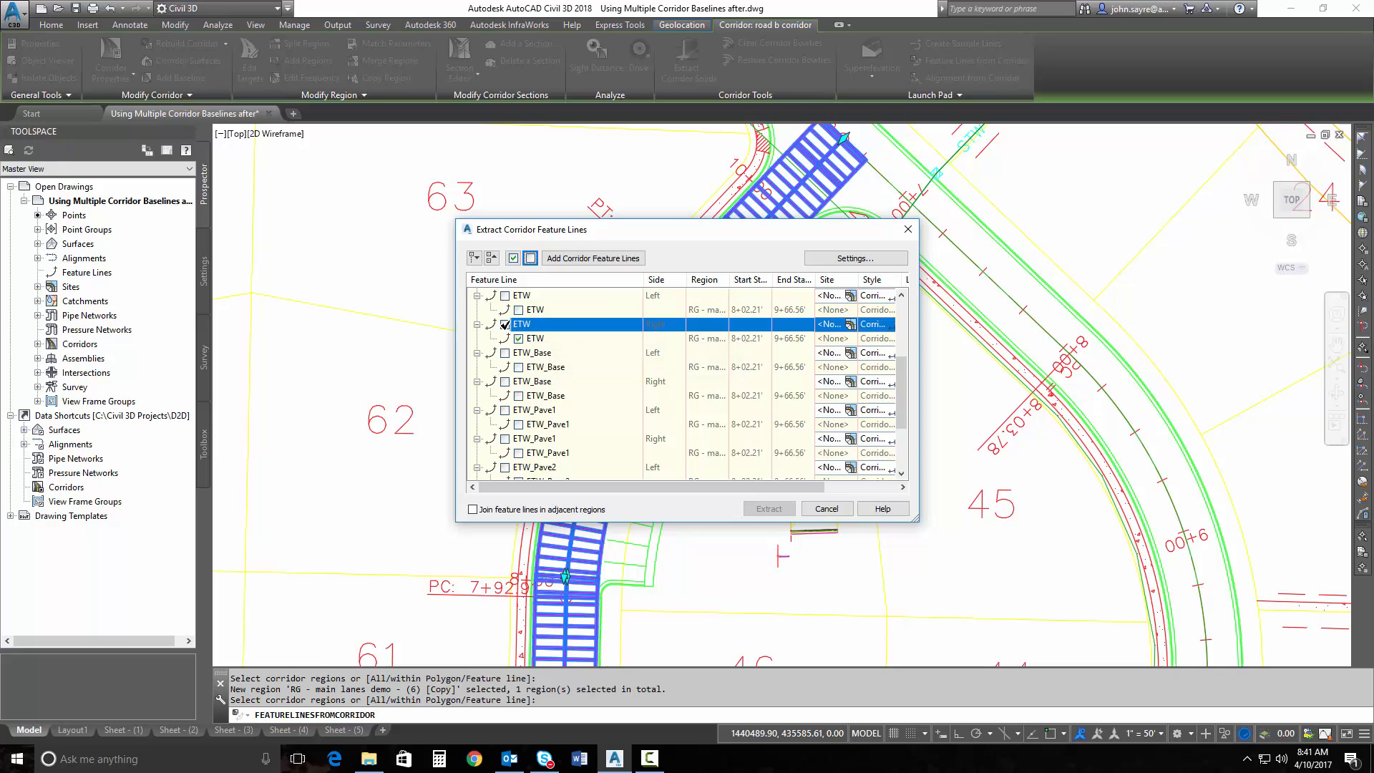
click(768, 508)
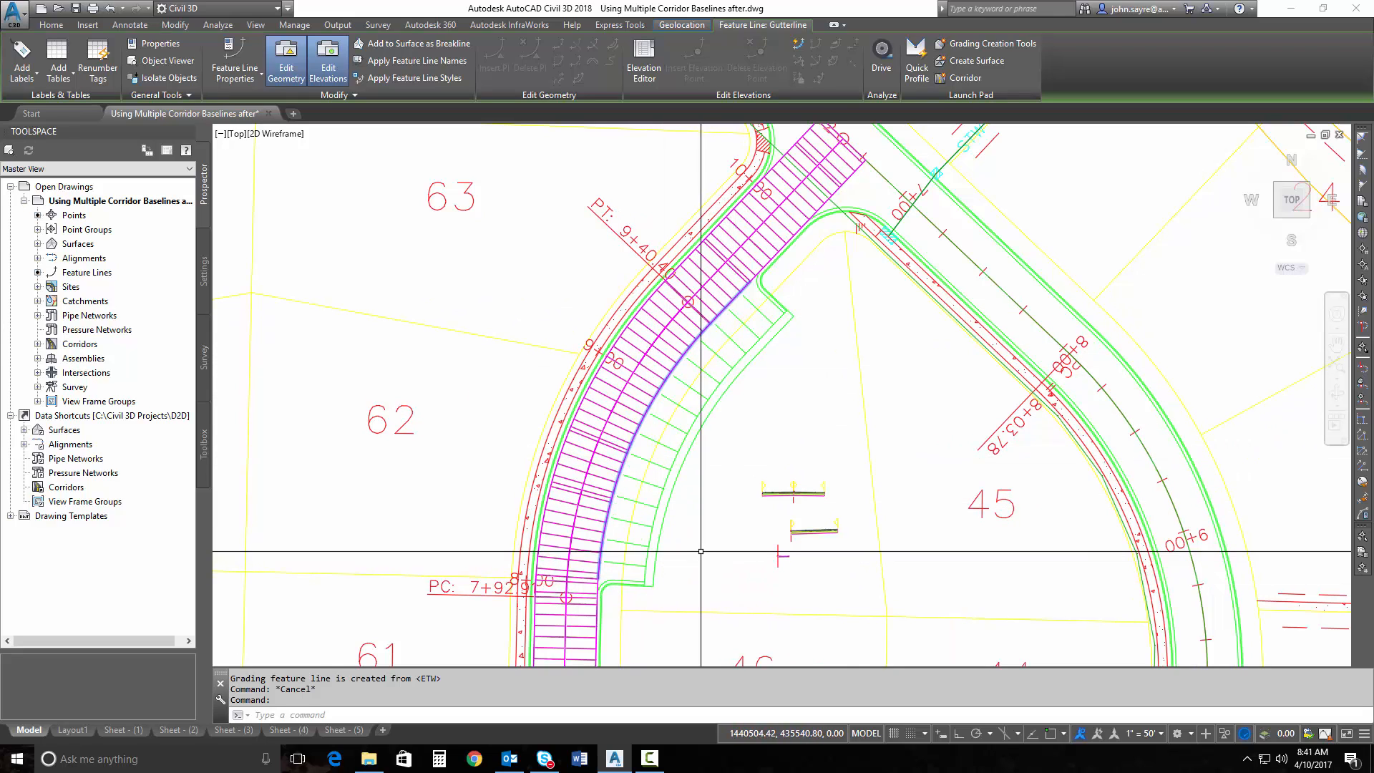
click(50, 24)
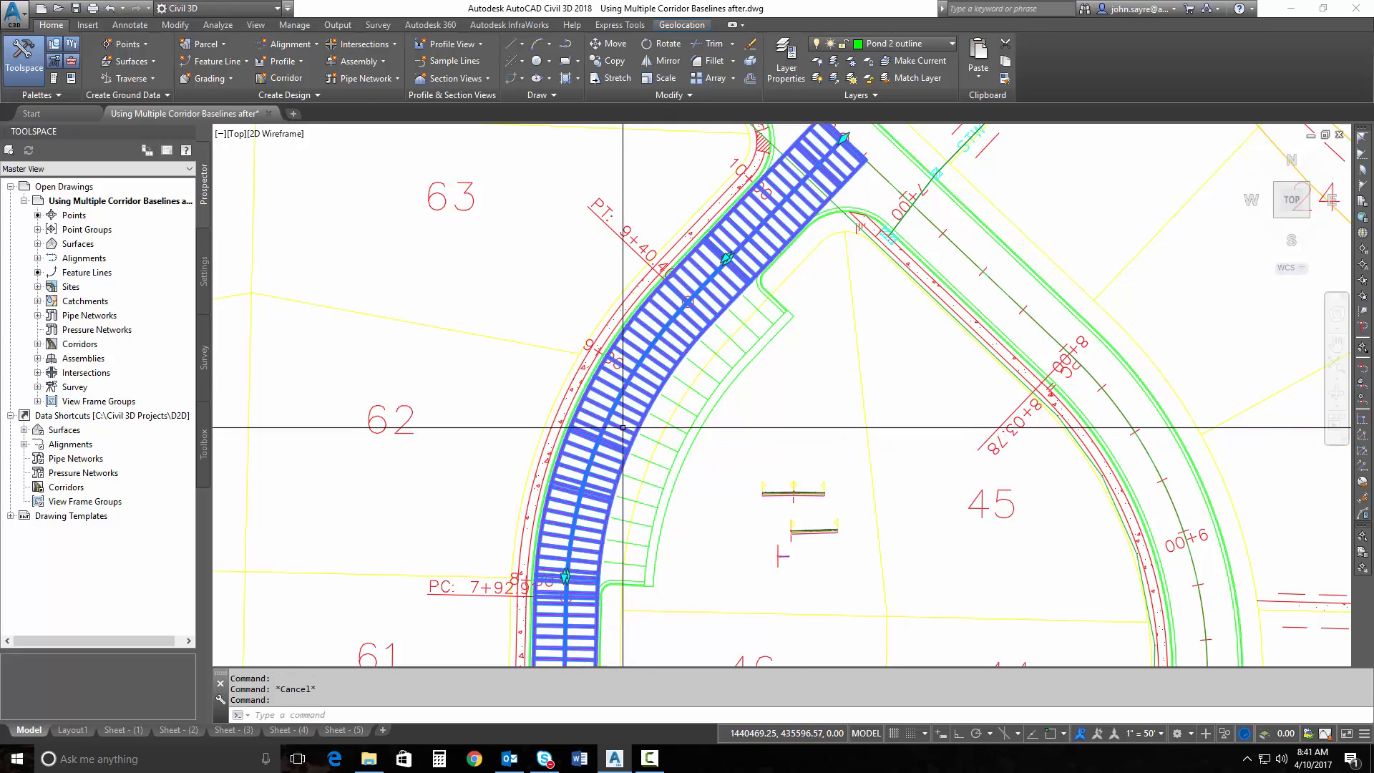
click(650, 500)
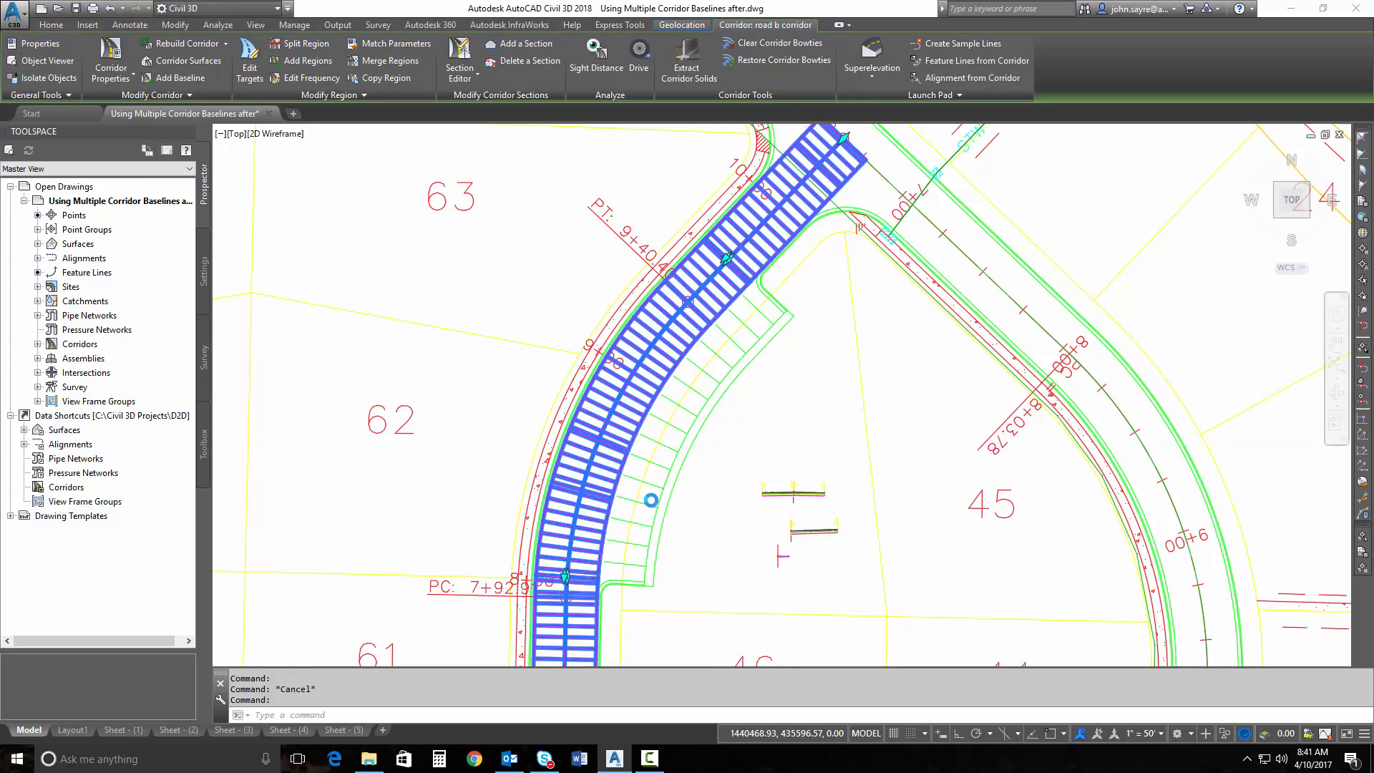
Add baseline 'BL - sidewalk' of feature-line type following the Gutterline.
click(110, 60)
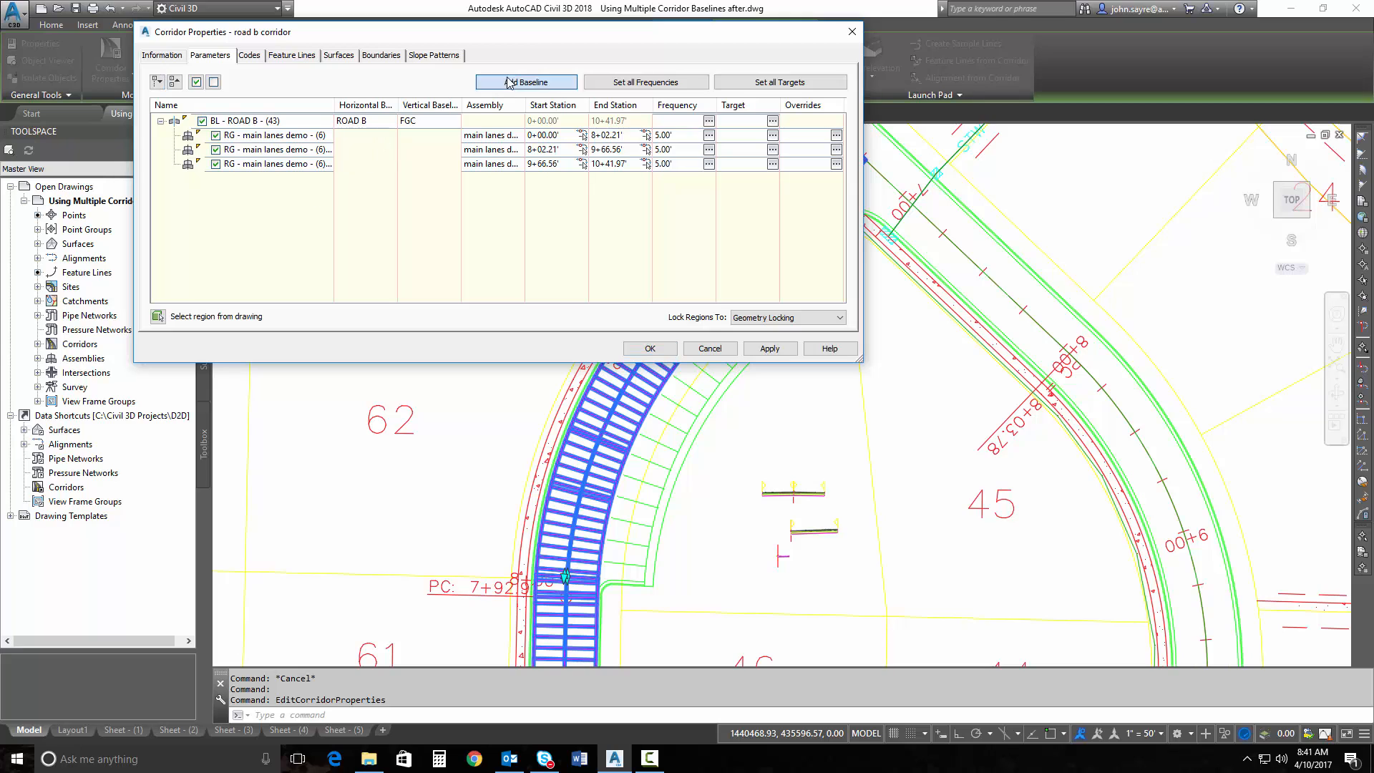
click(526, 82)
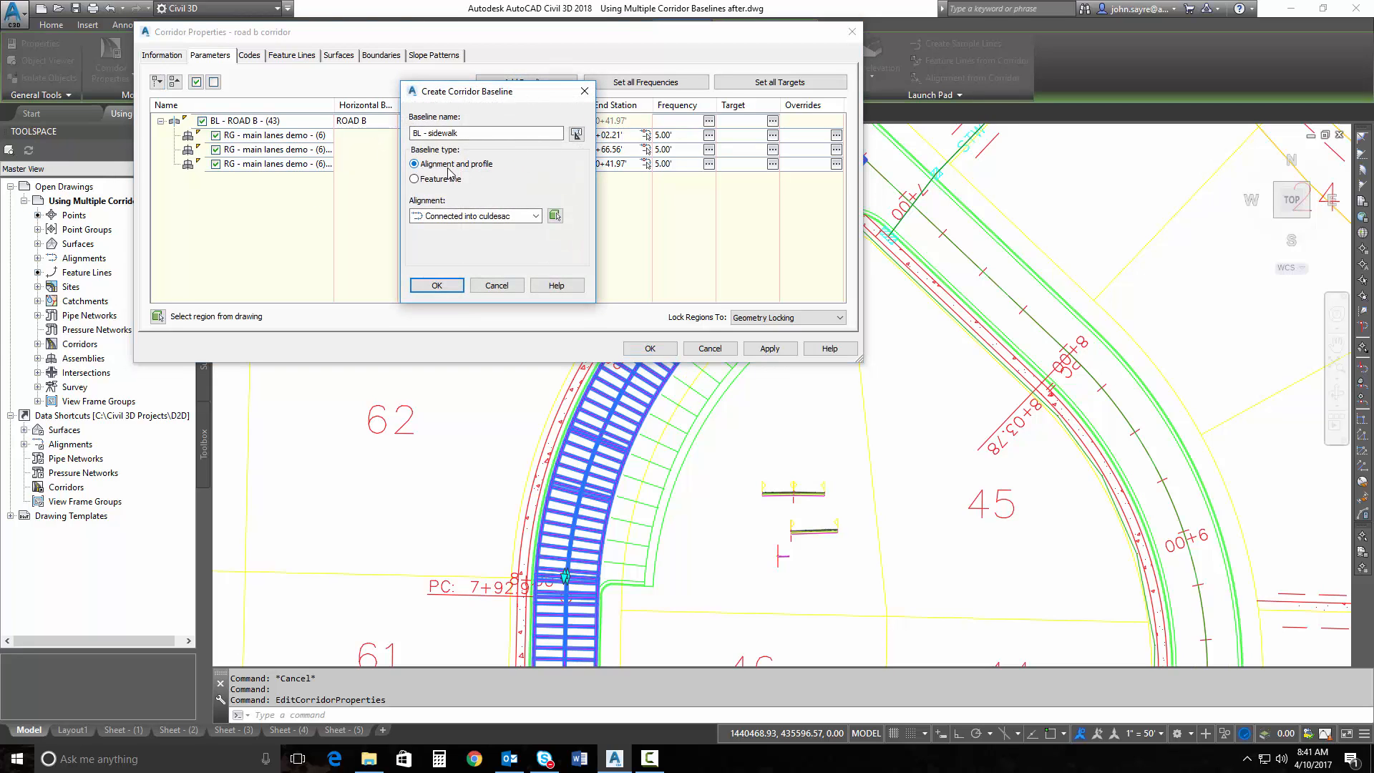
click(413, 179)
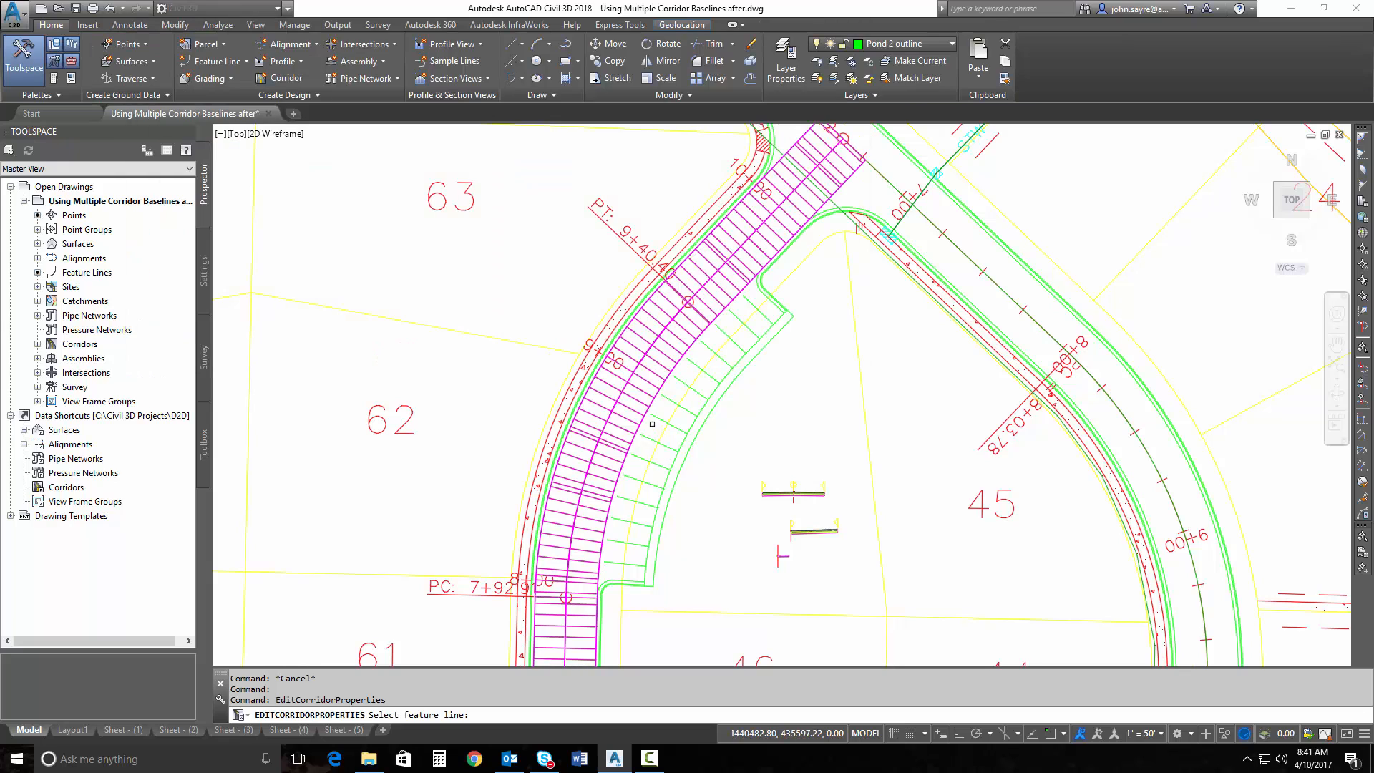
mouse_move(652, 422)
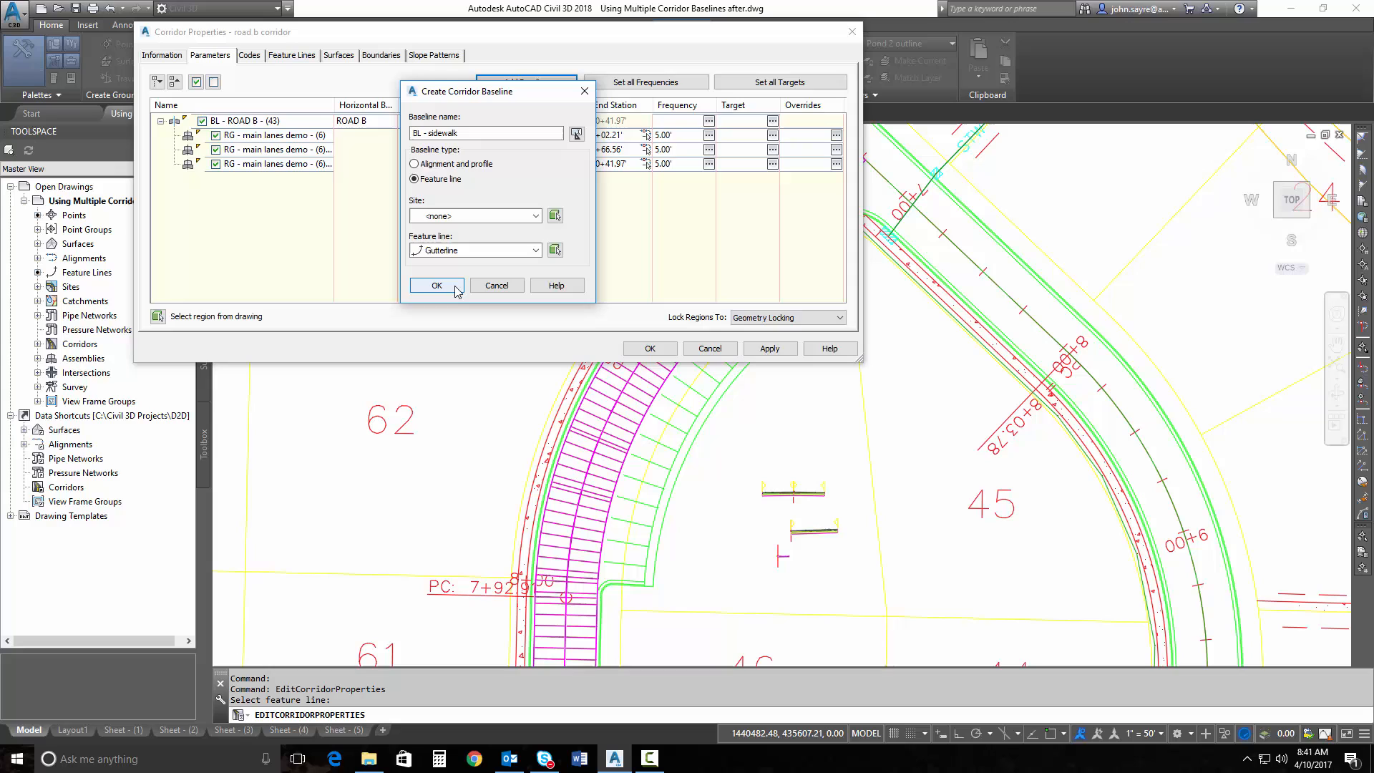
click(437, 286)
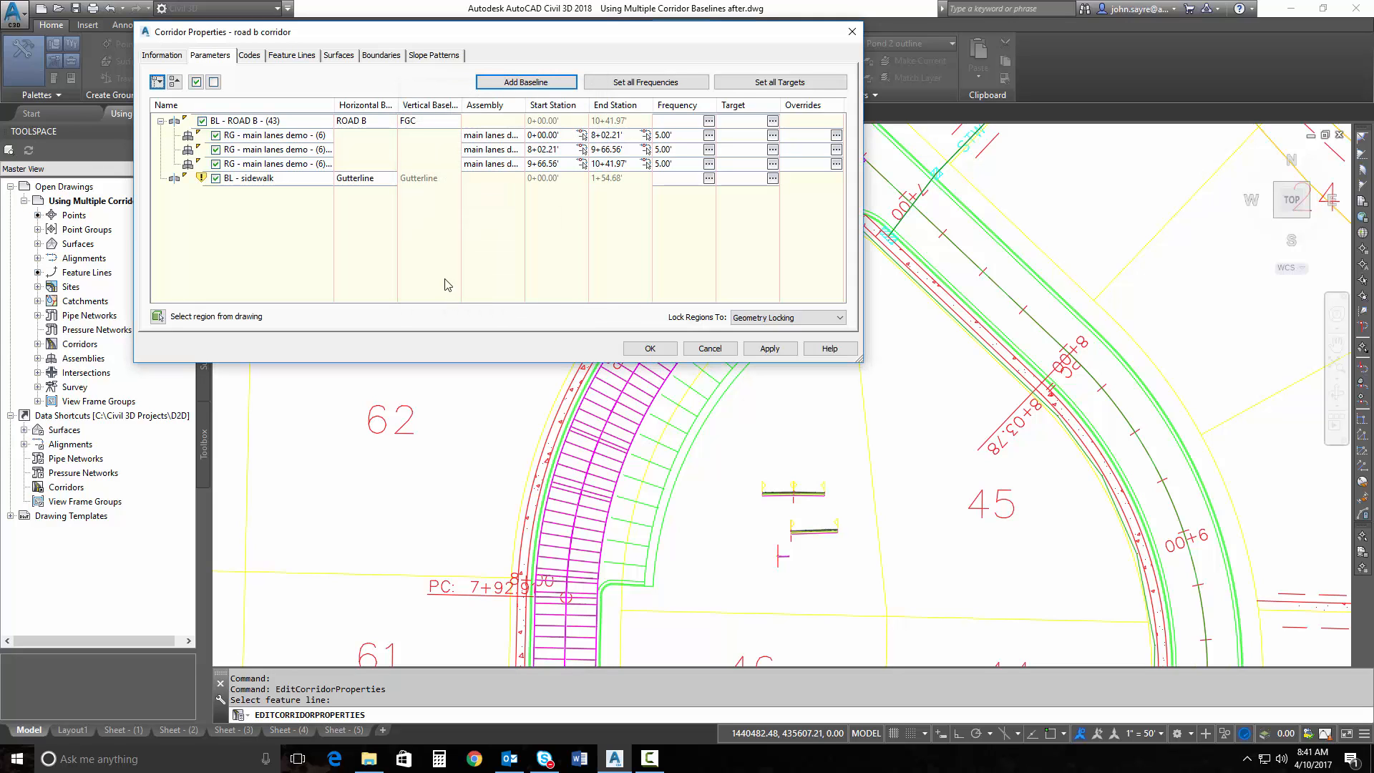
Add a parking-assembly region to BL - sidewalk and apply it to the corridor.
right_click(250, 178)
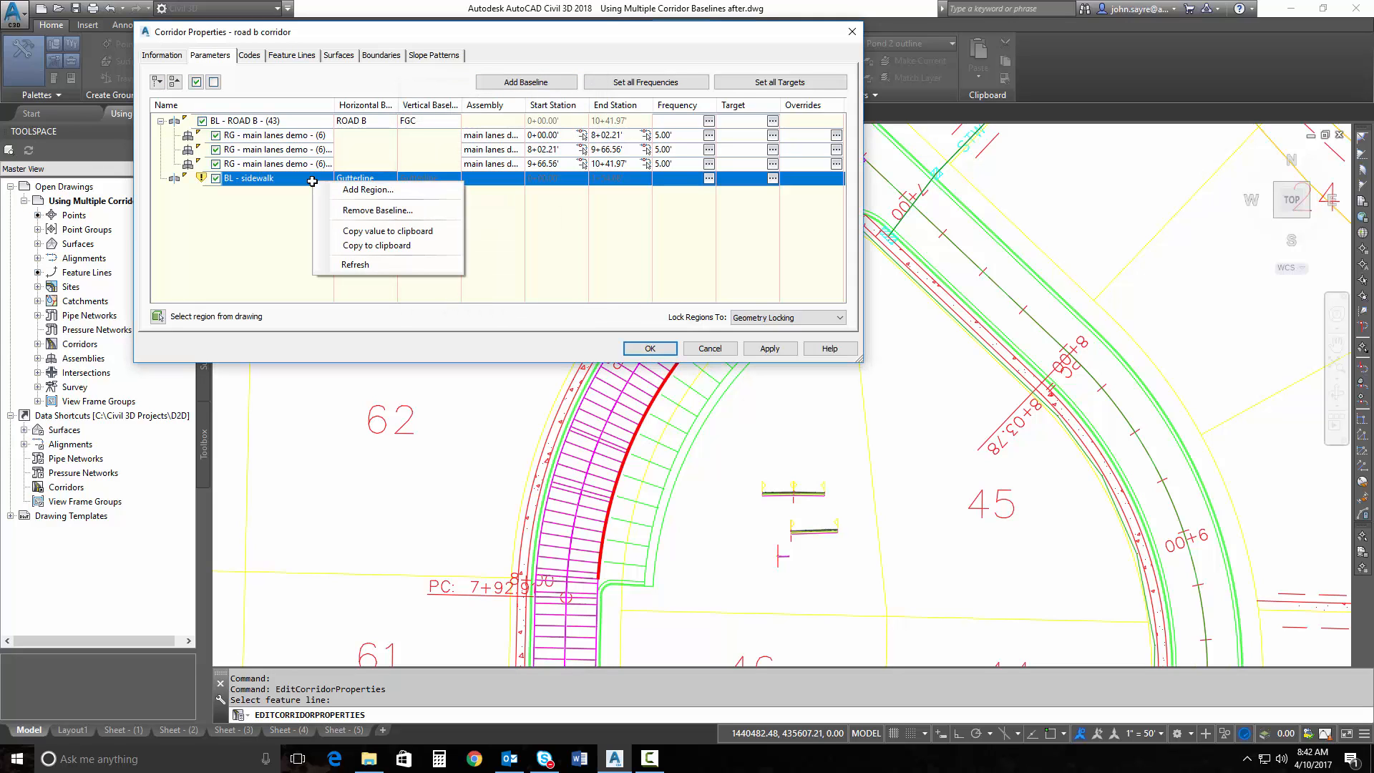
click(368, 189)
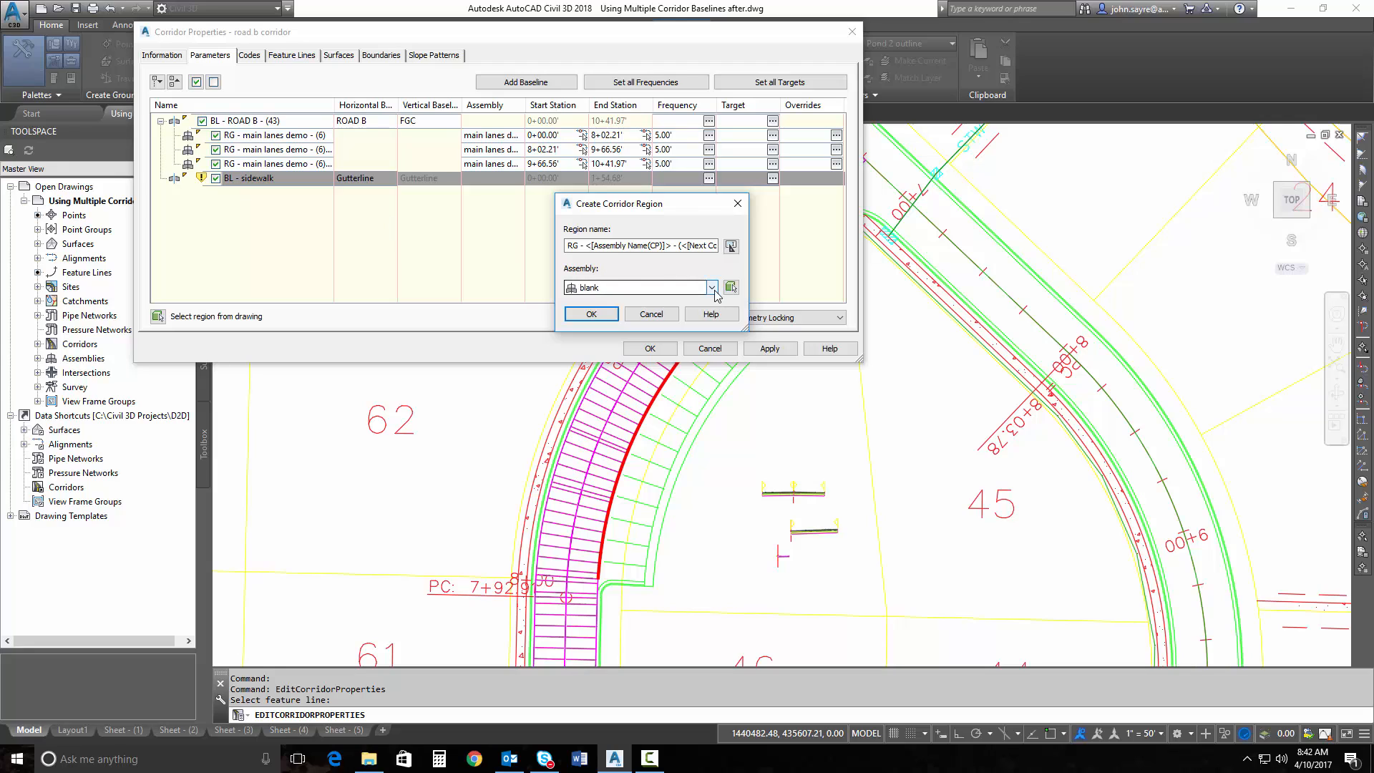
click(711, 288)
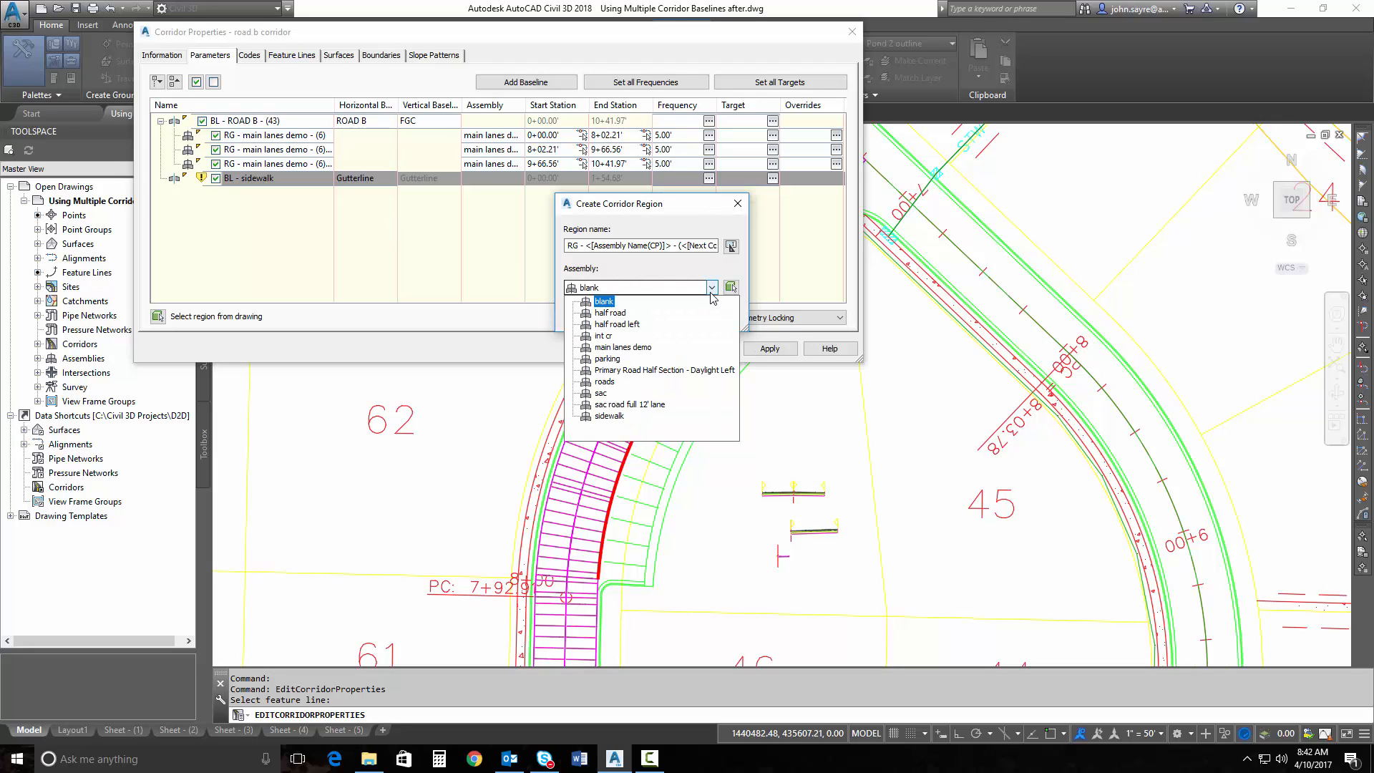
click(606, 358)
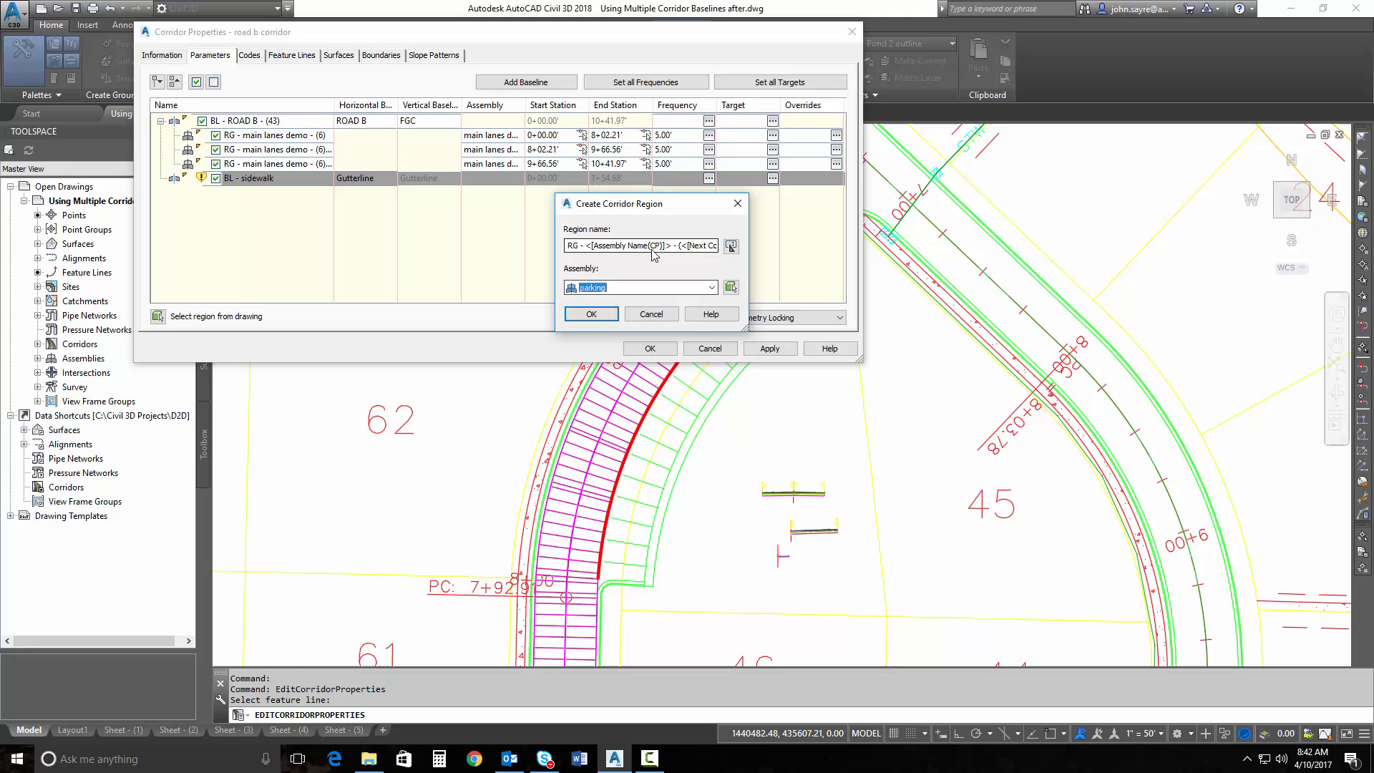
click(650, 314)
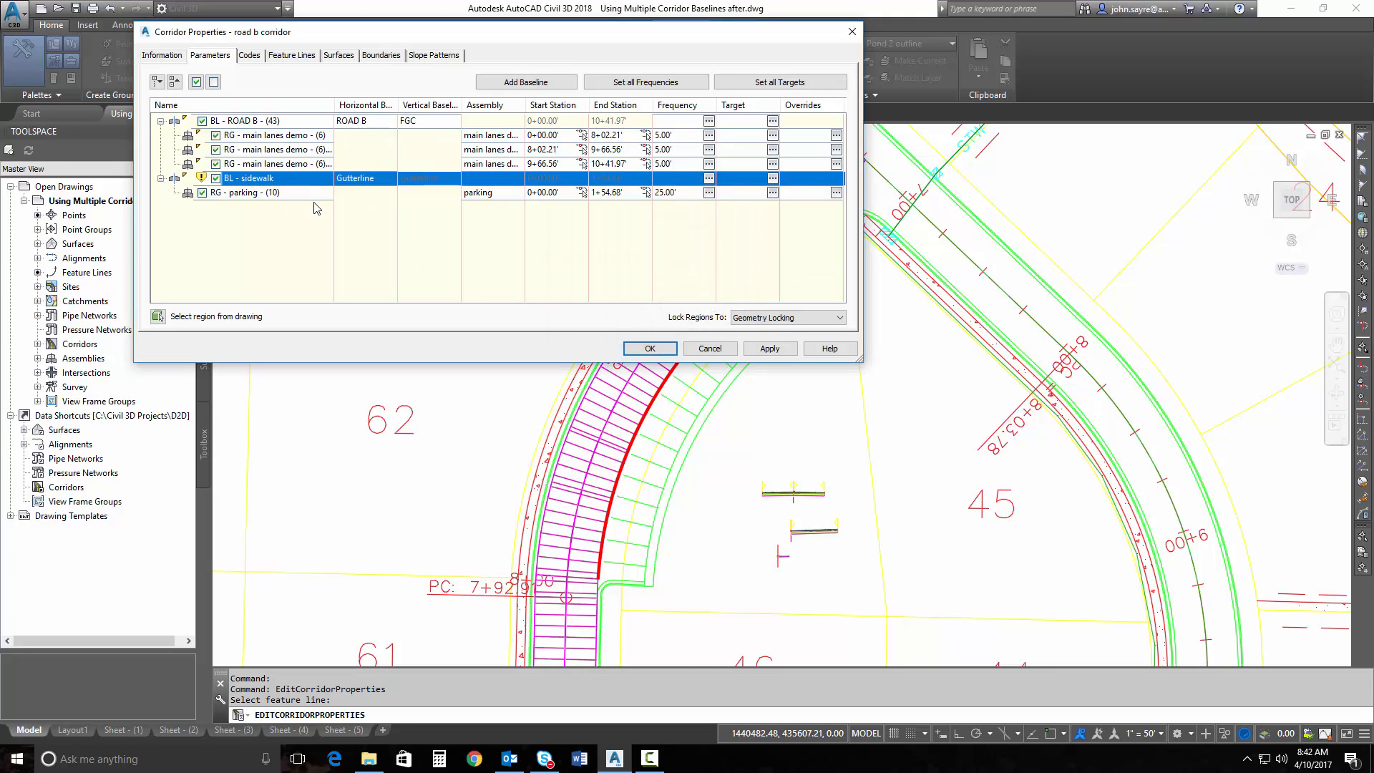
mouse_move(708, 367)
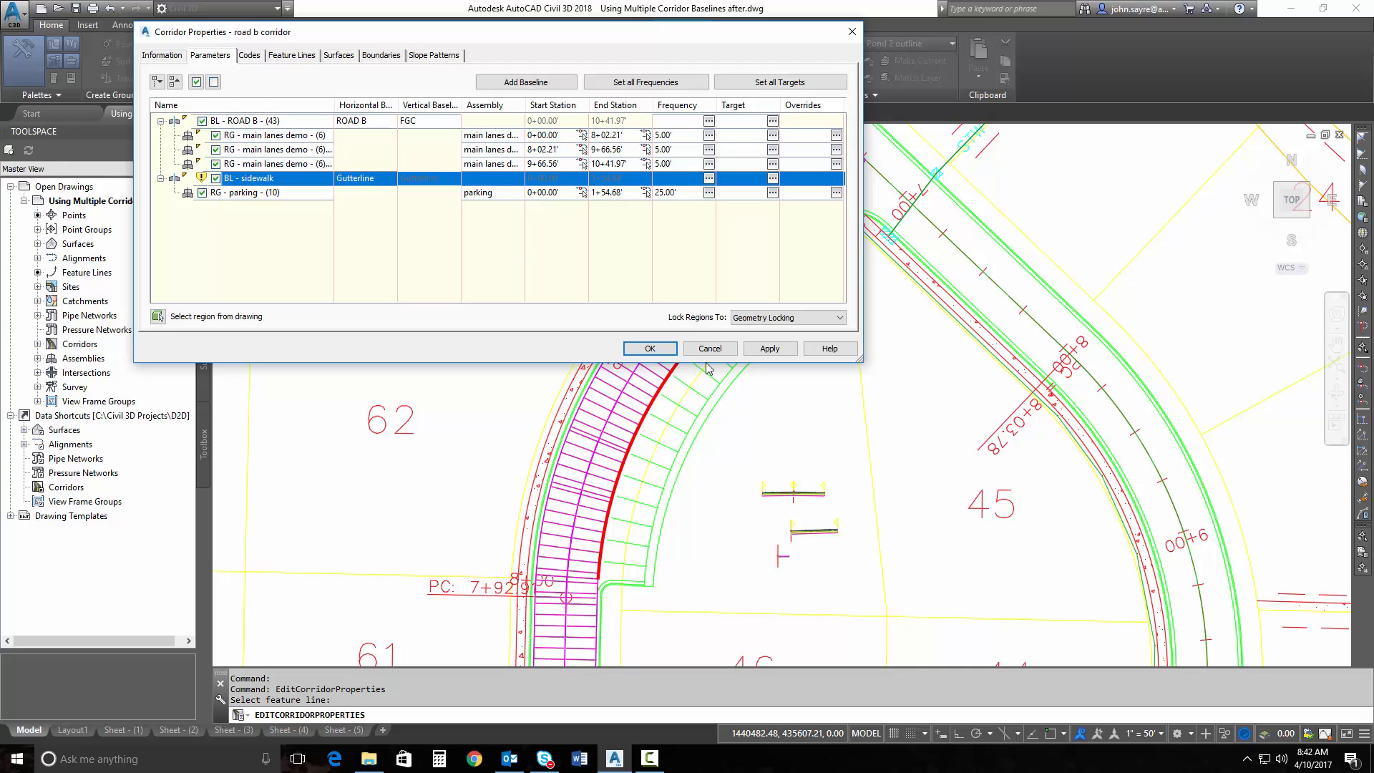
click(769, 348)
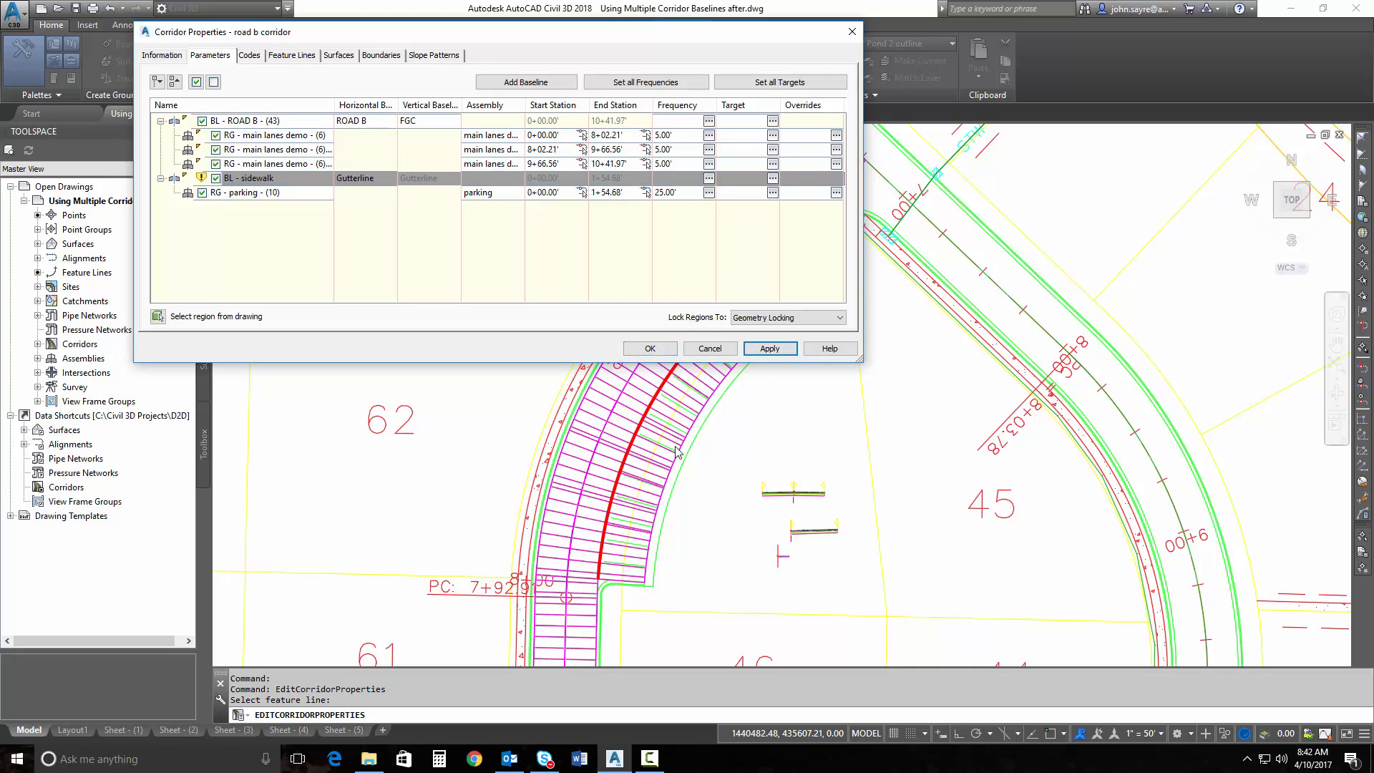
drag(511, 32, 370, 55)
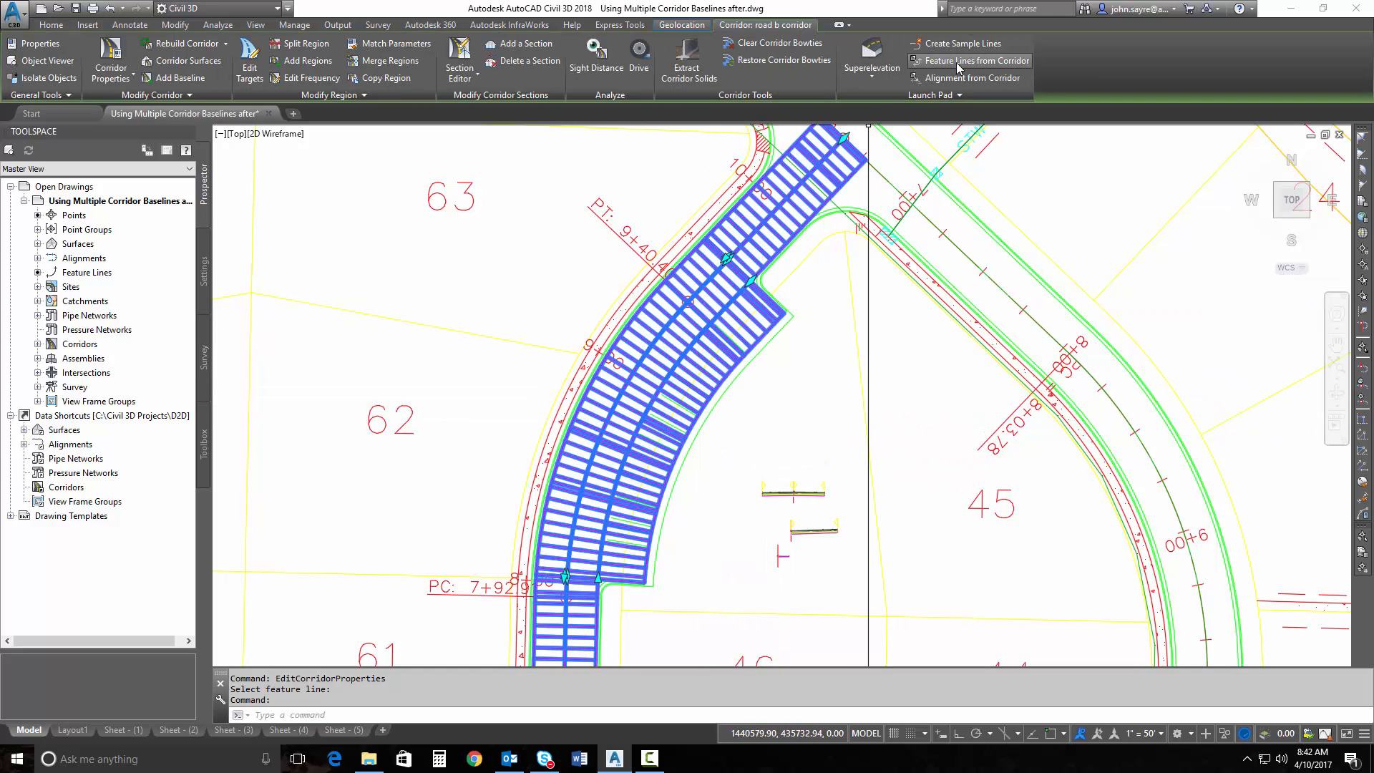
click(973, 60)
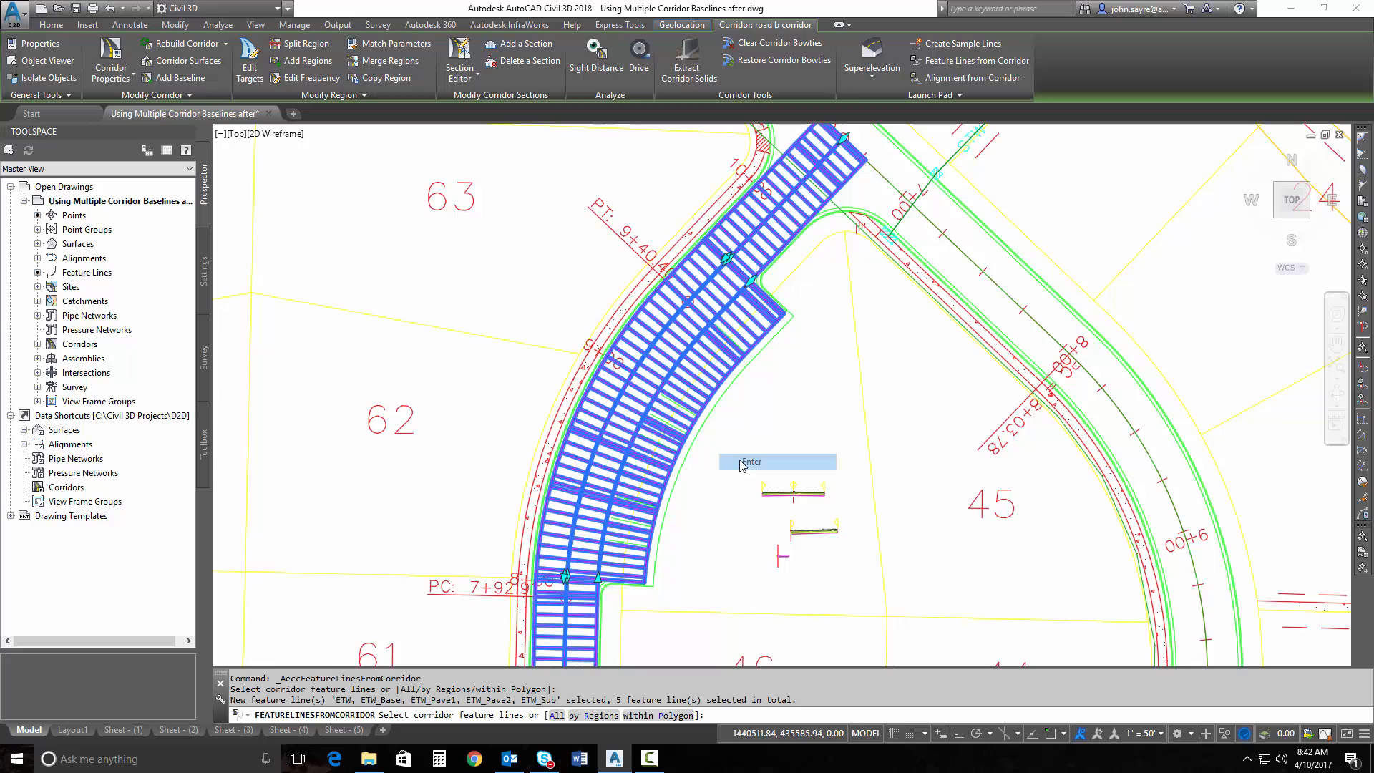
key(enter)
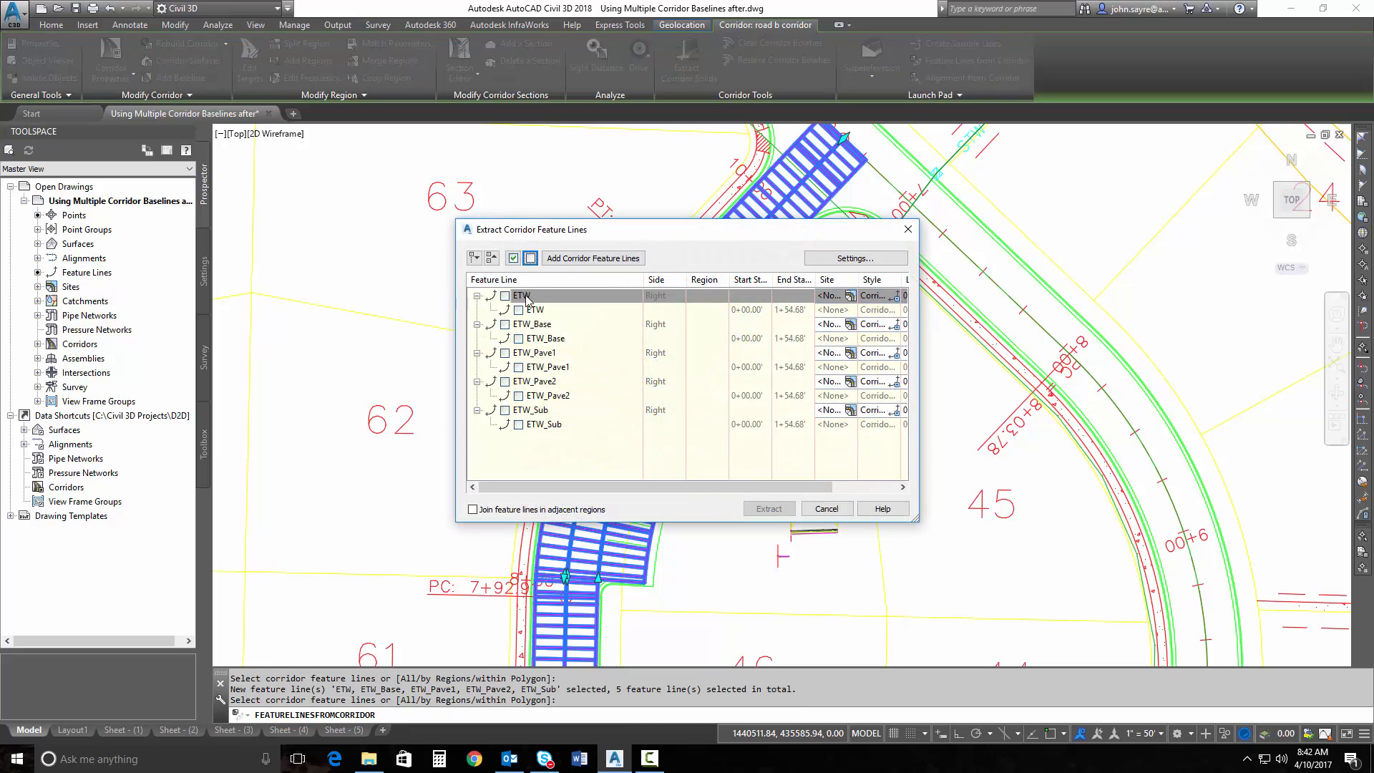
click(506, 296)
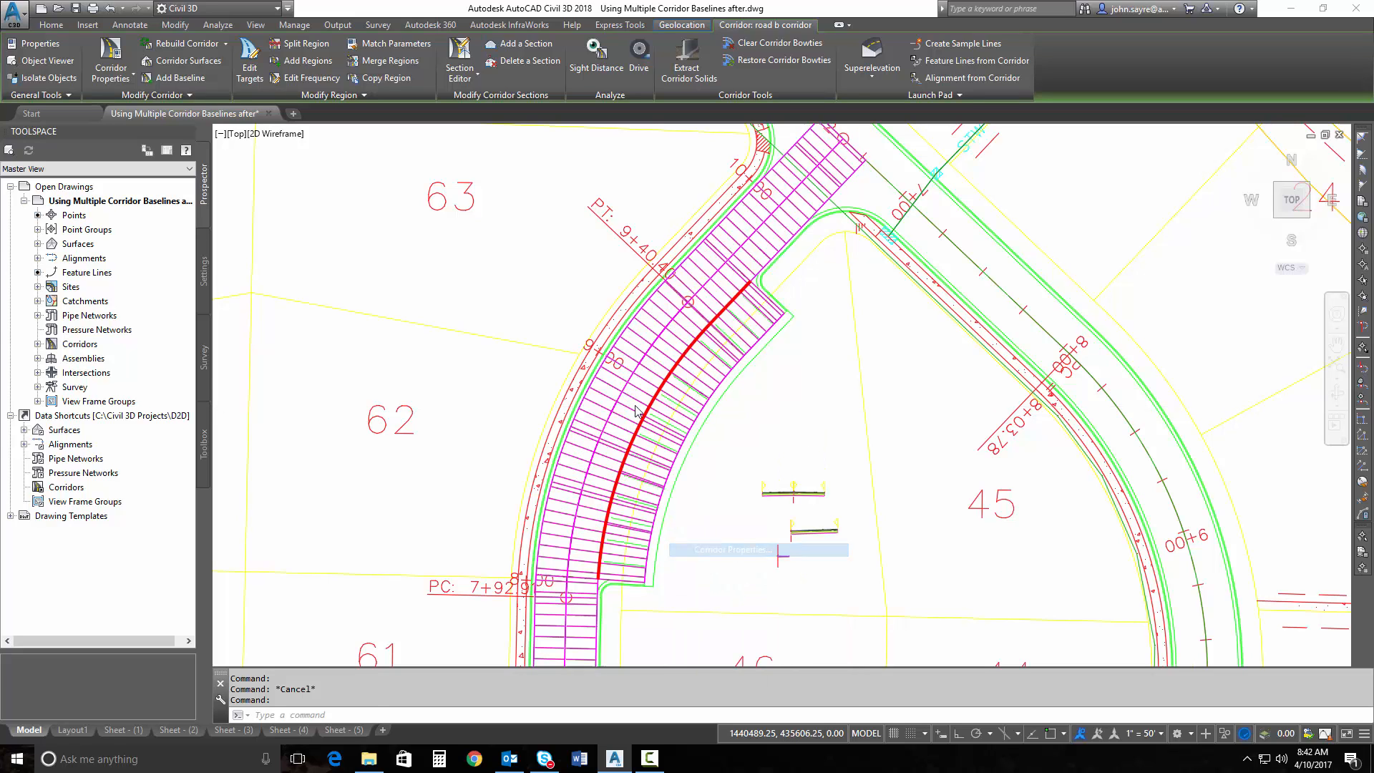
Add baseline 'BL - sidewalk (2)' of feature-line type following Gutterline (2).
click(730, 549)
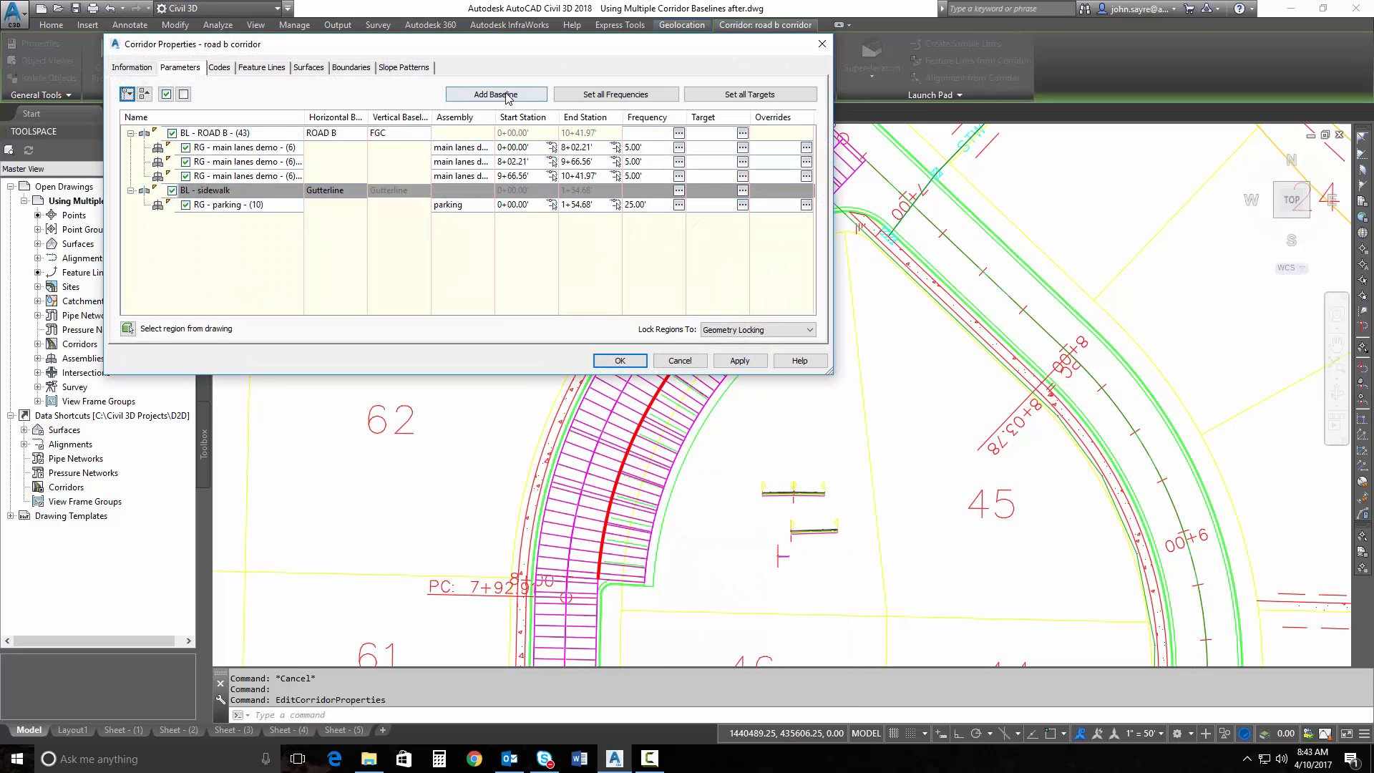
click(496, 94)
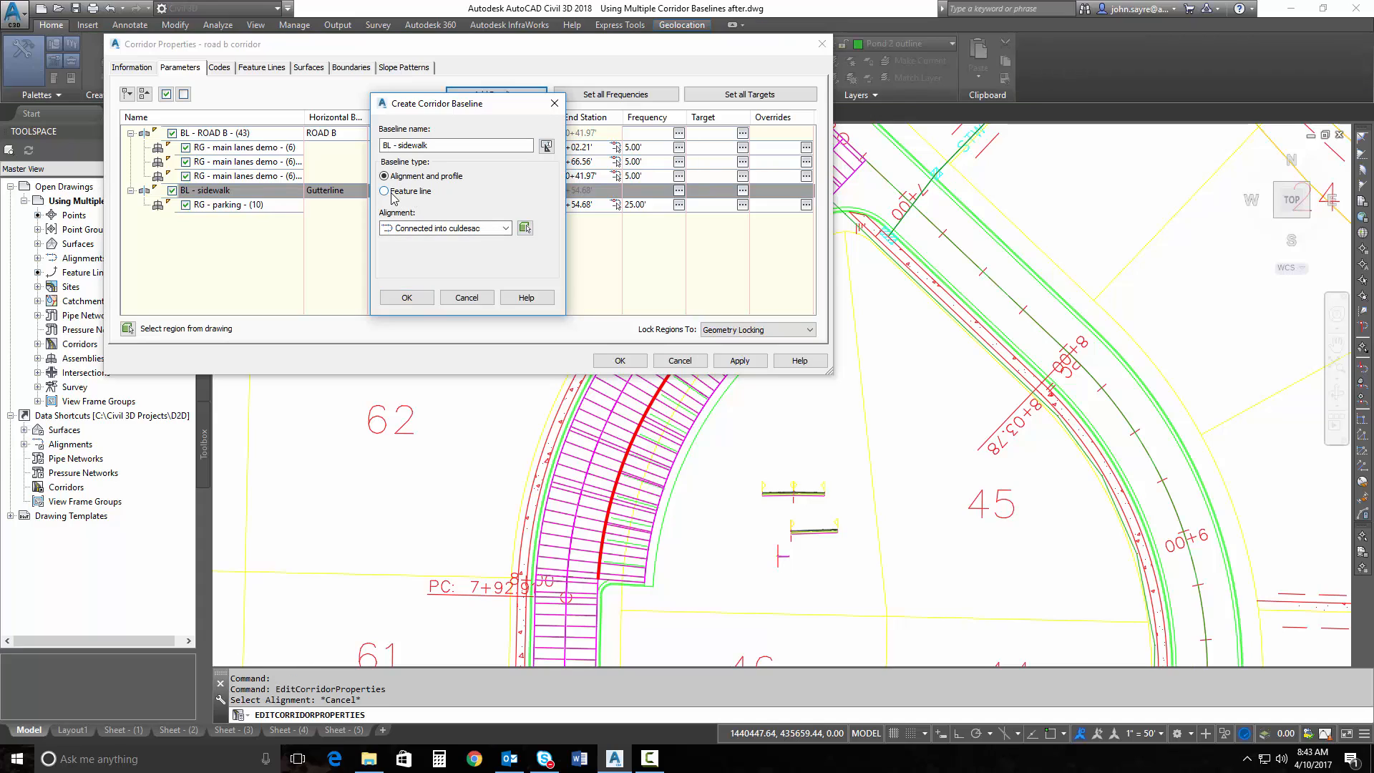
click(384, 191)
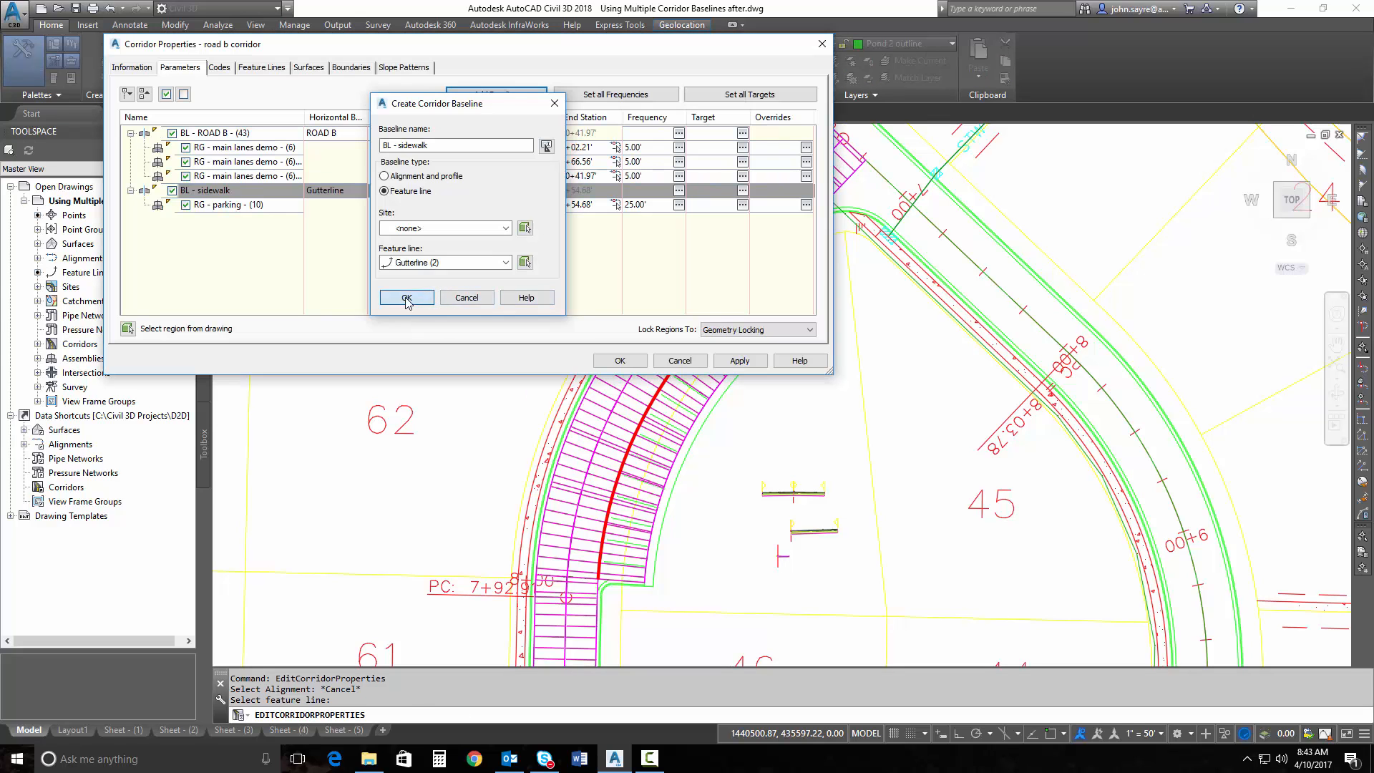
click(405, 298)
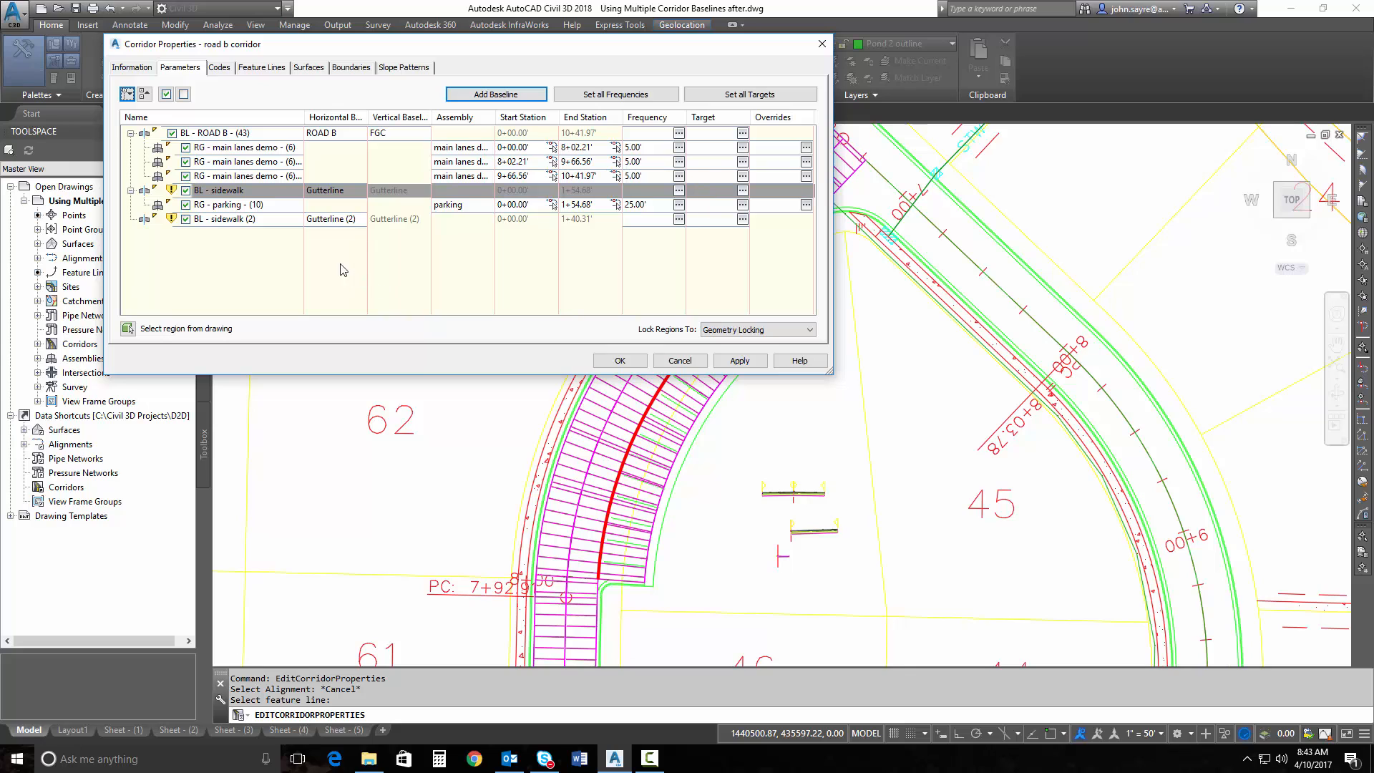
right_click(223, 218)
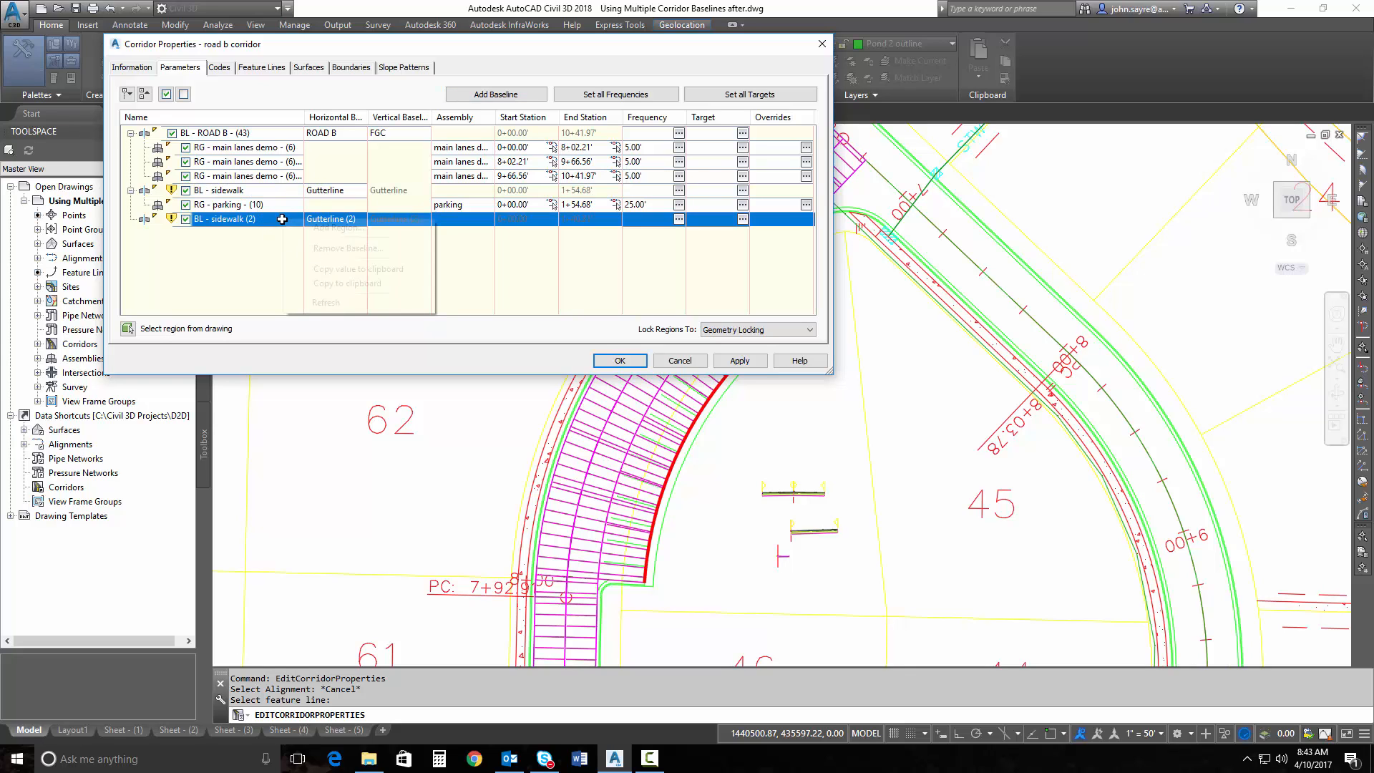
Add region RG - sidewalk - (11) with the sidewalk assembly, apply, and close properties.
click(340, 230)
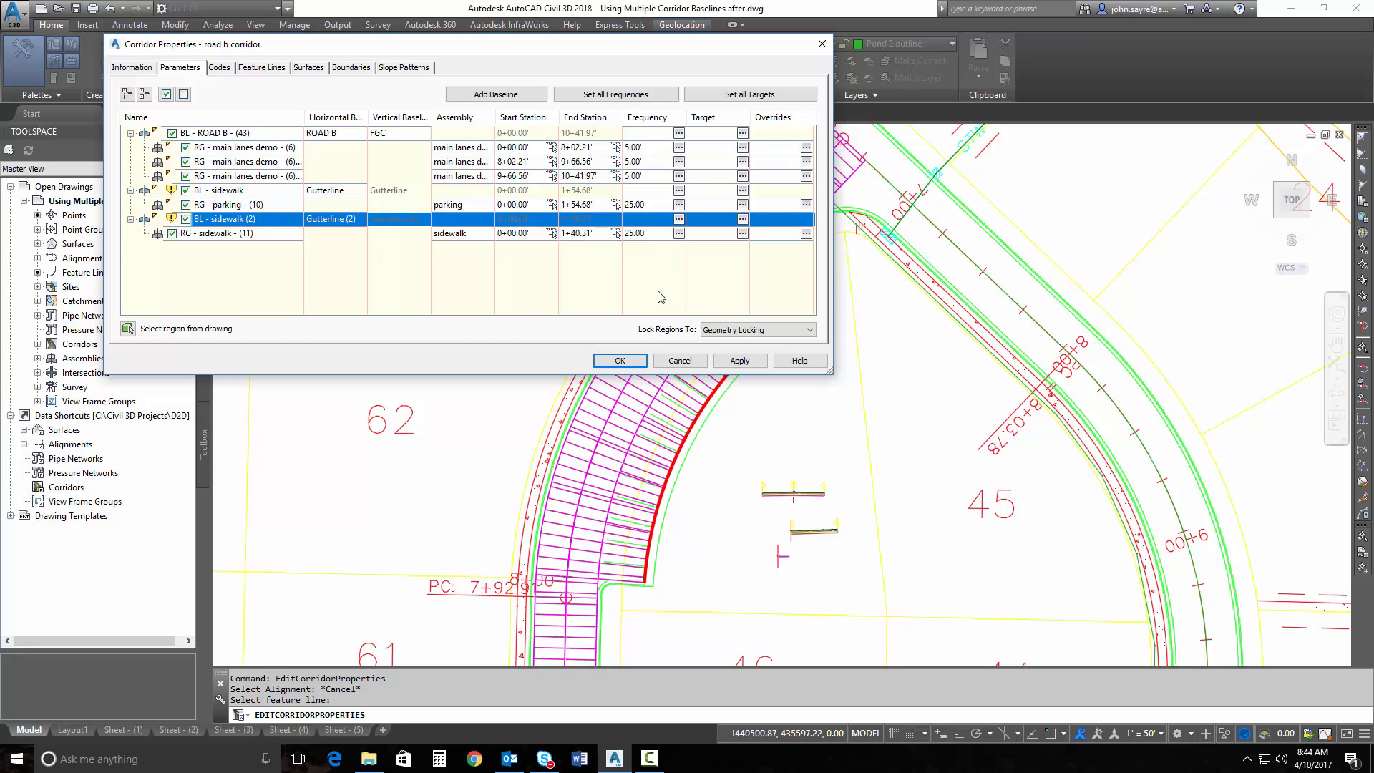
click(738, 360)
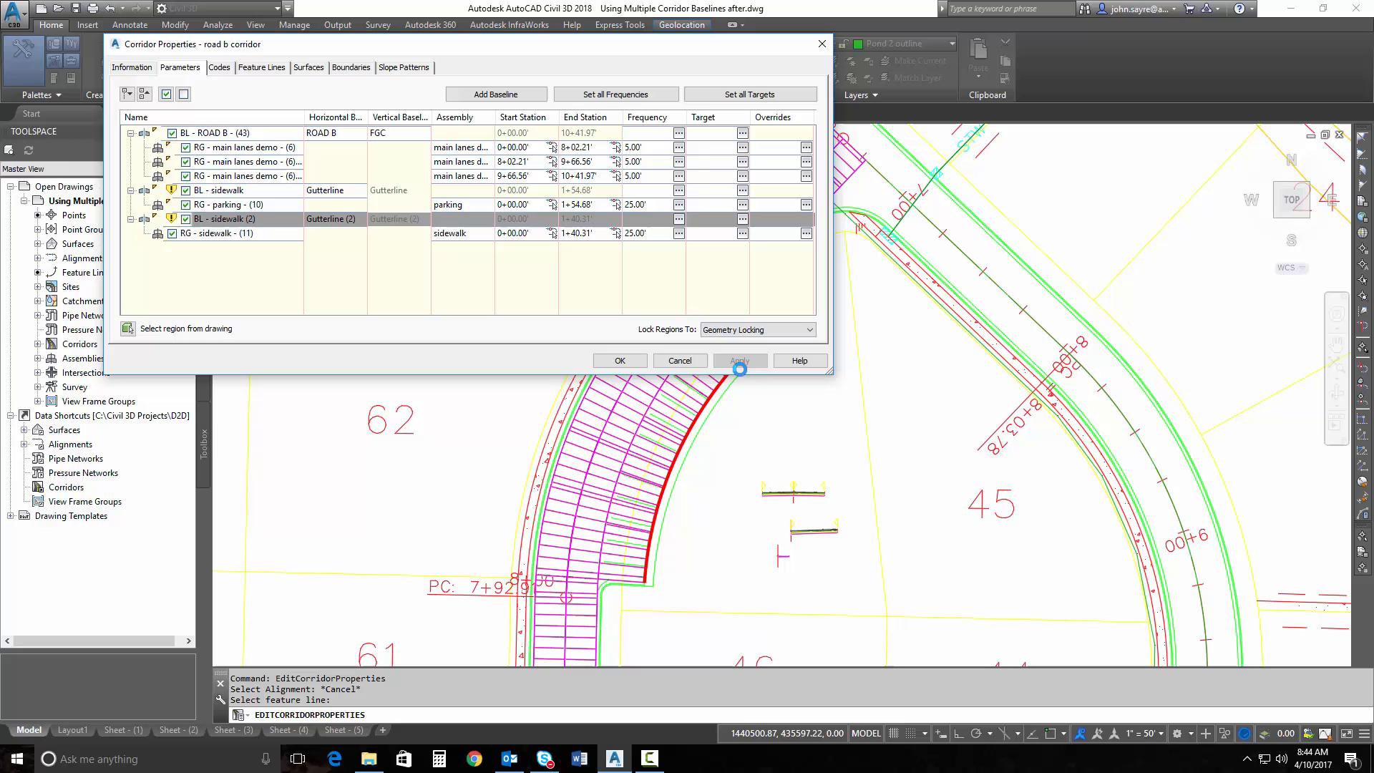
click(739, 360)
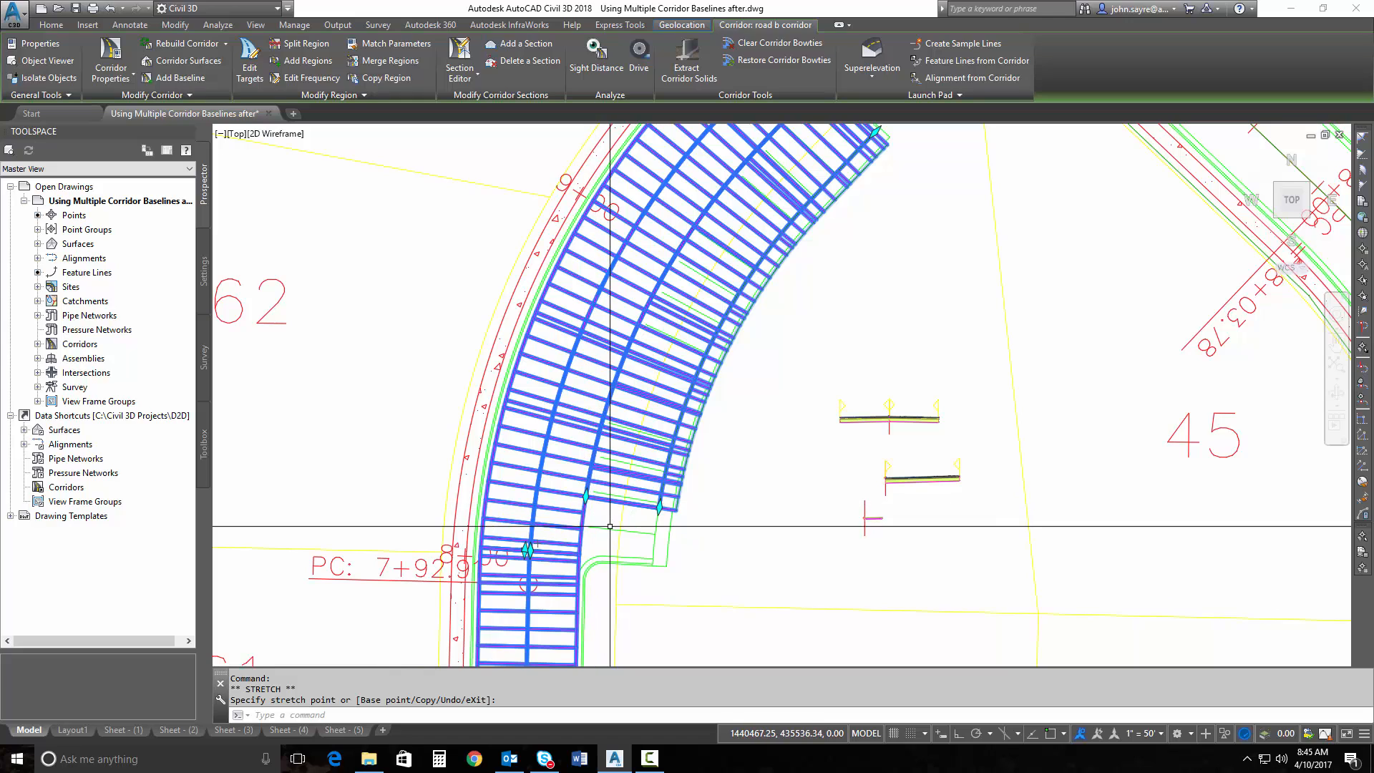
mouse_move(609, 513)
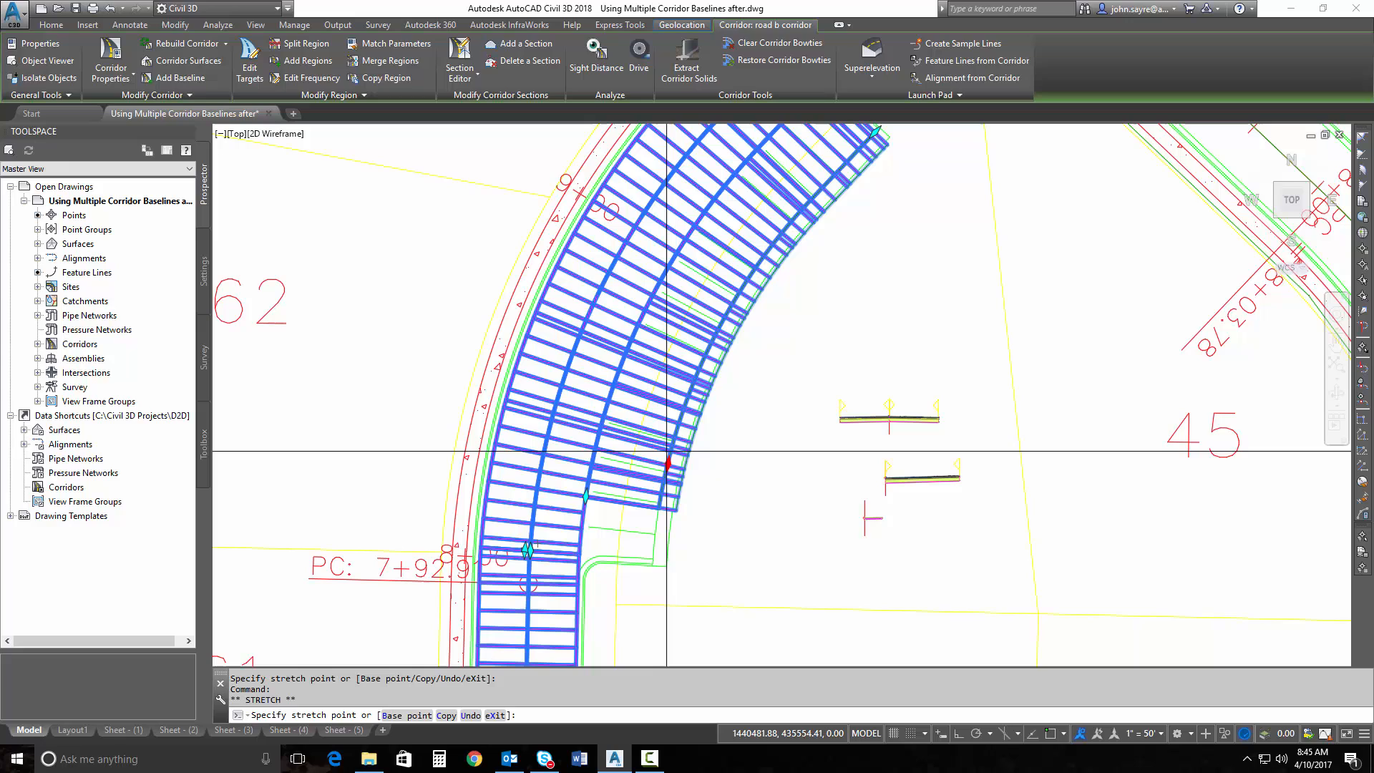
Stretch the parking region's end grip back up the curve to shorten the stalls.
click(668, 449)
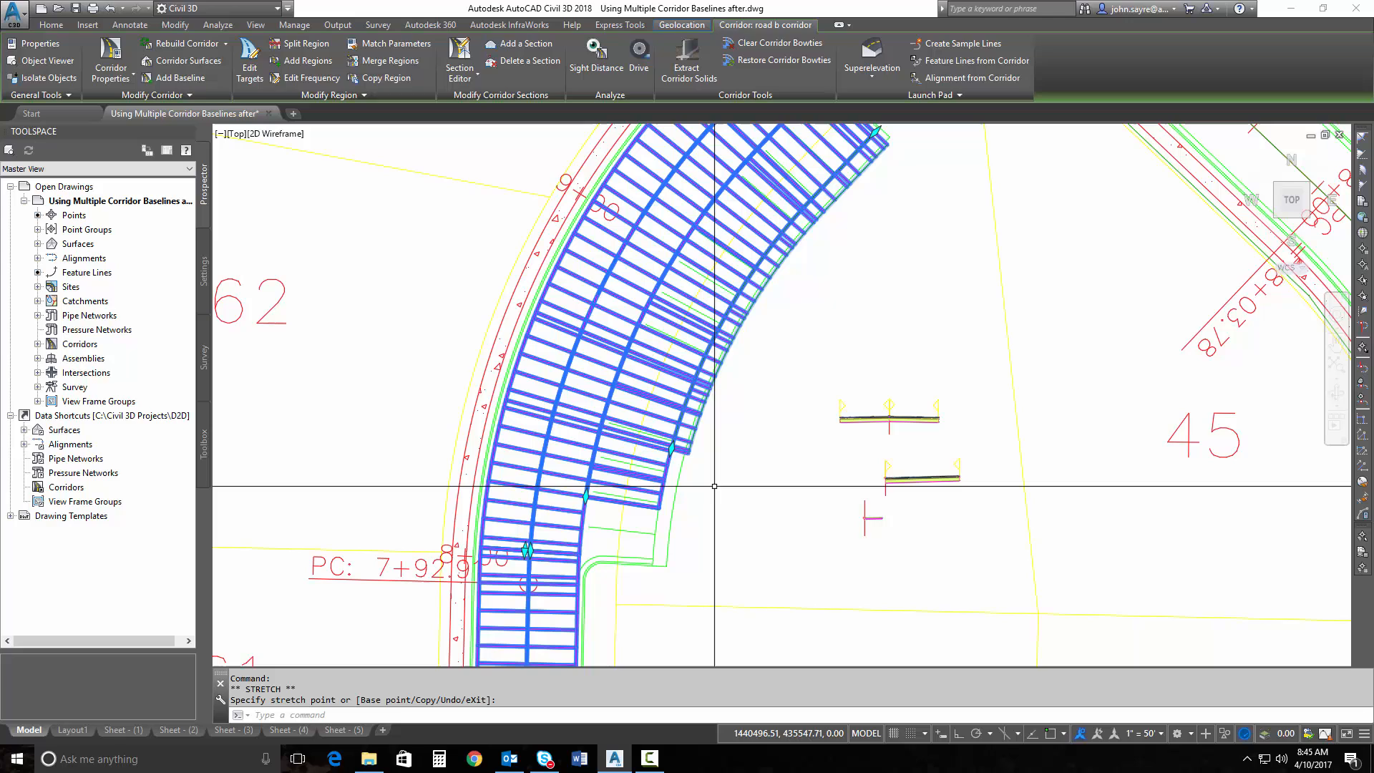
mouse_move(731, 454)
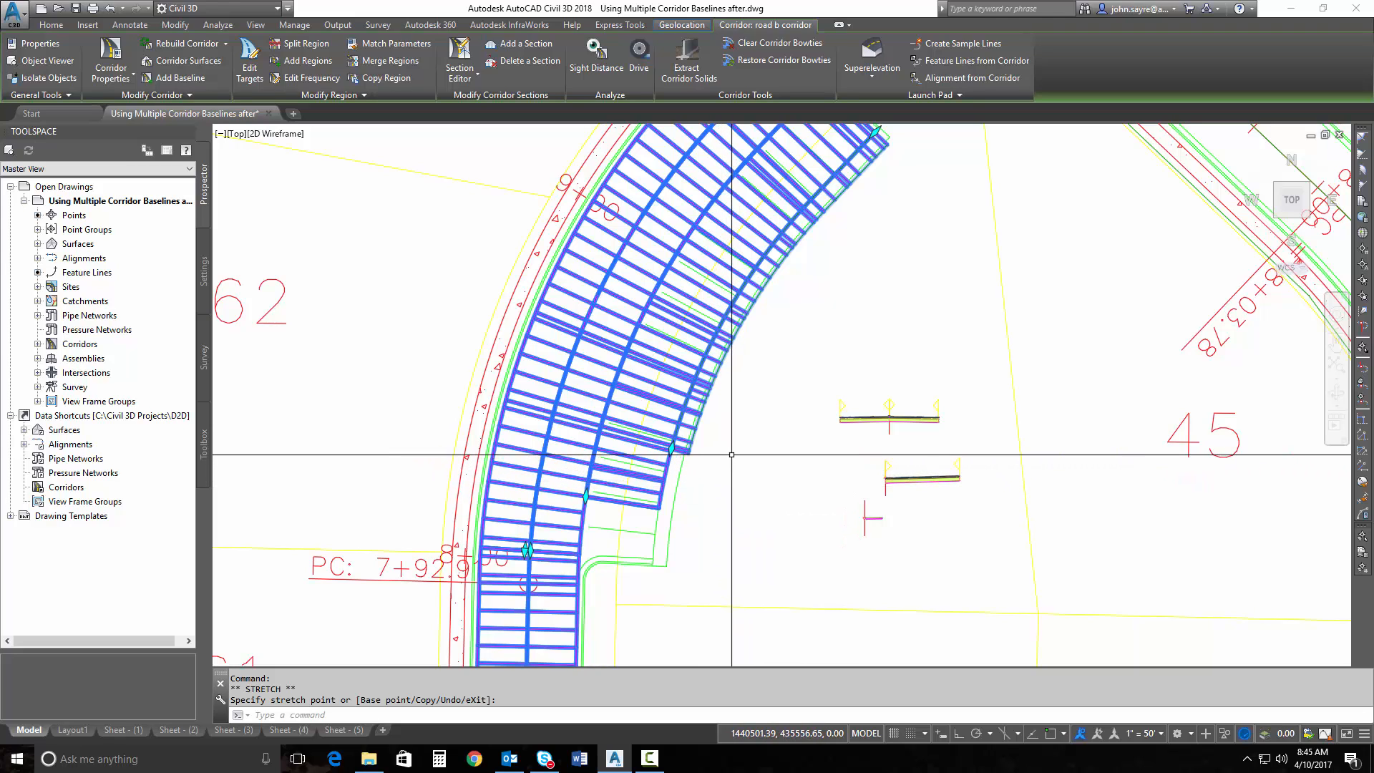